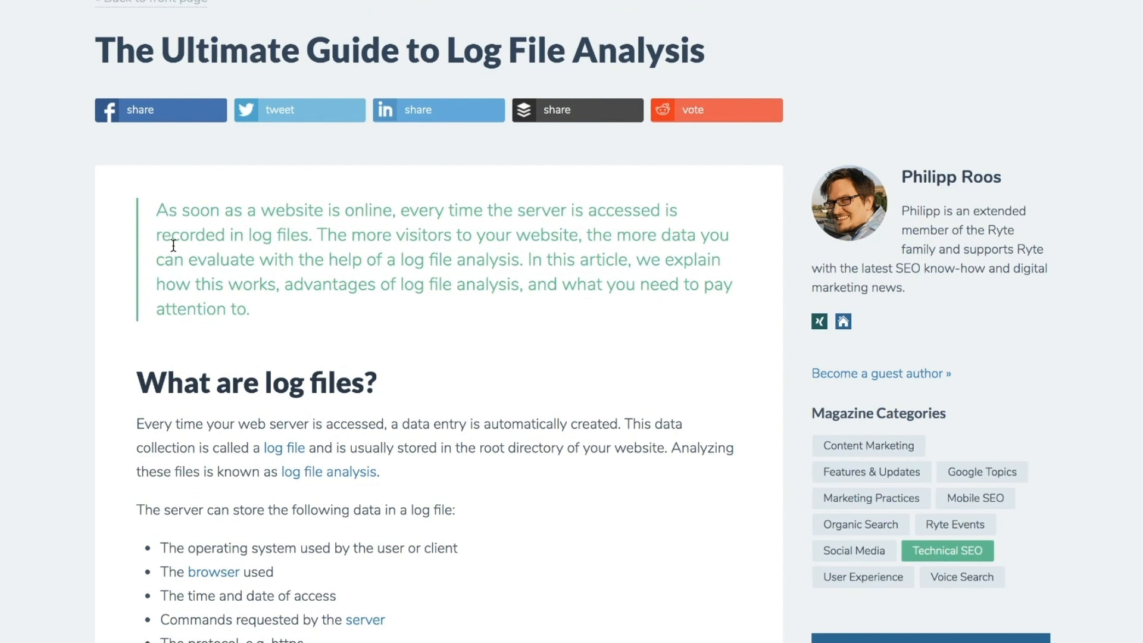
Open the Content Editor with the log file analysis article (1480 words) loaded
scroll("down", 3)
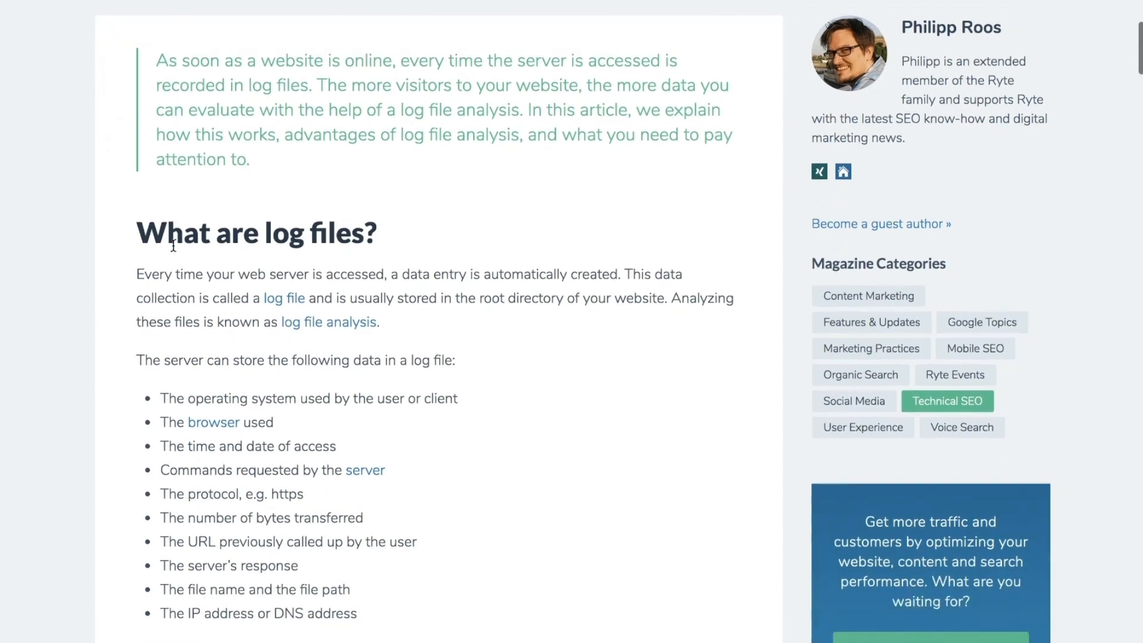
scroll("down", 3)
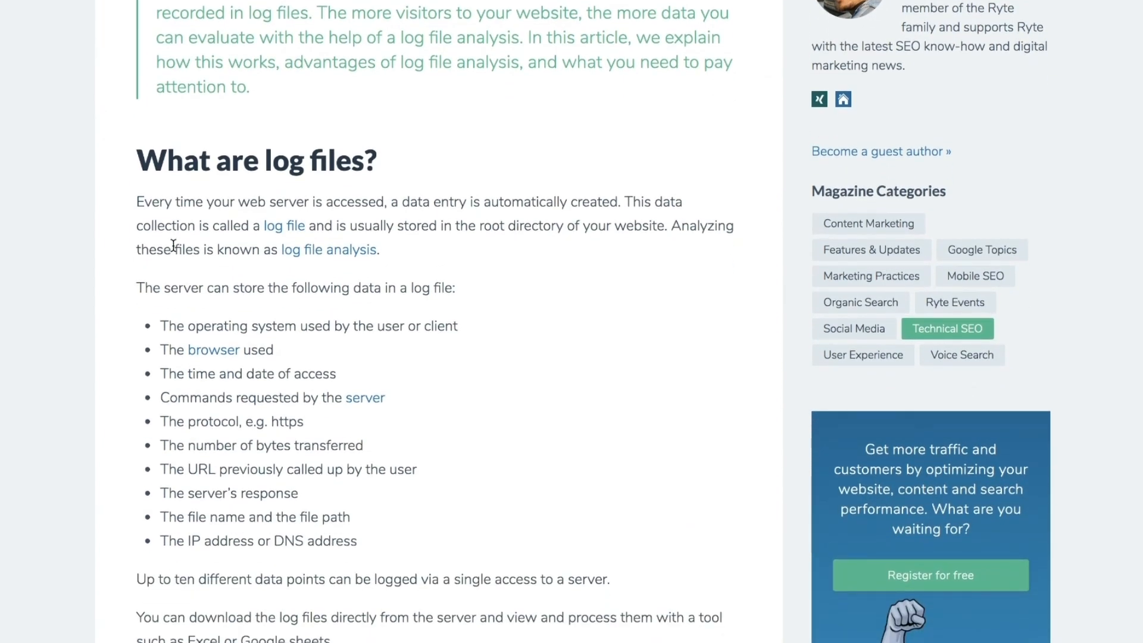
scroll("down", 3)
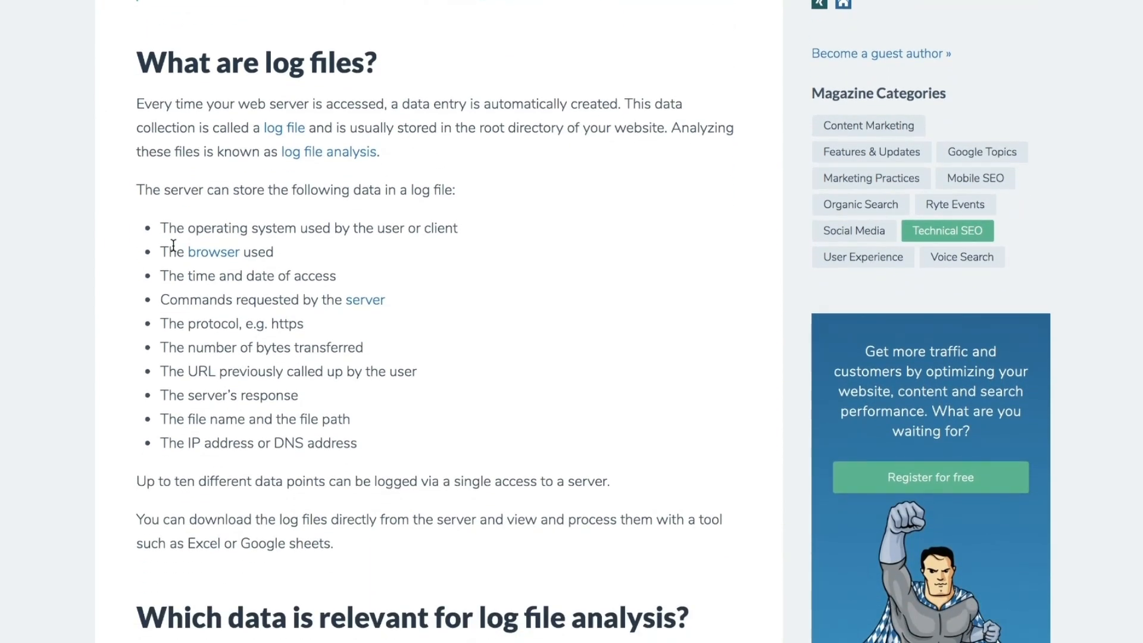
scroll("down", 3)
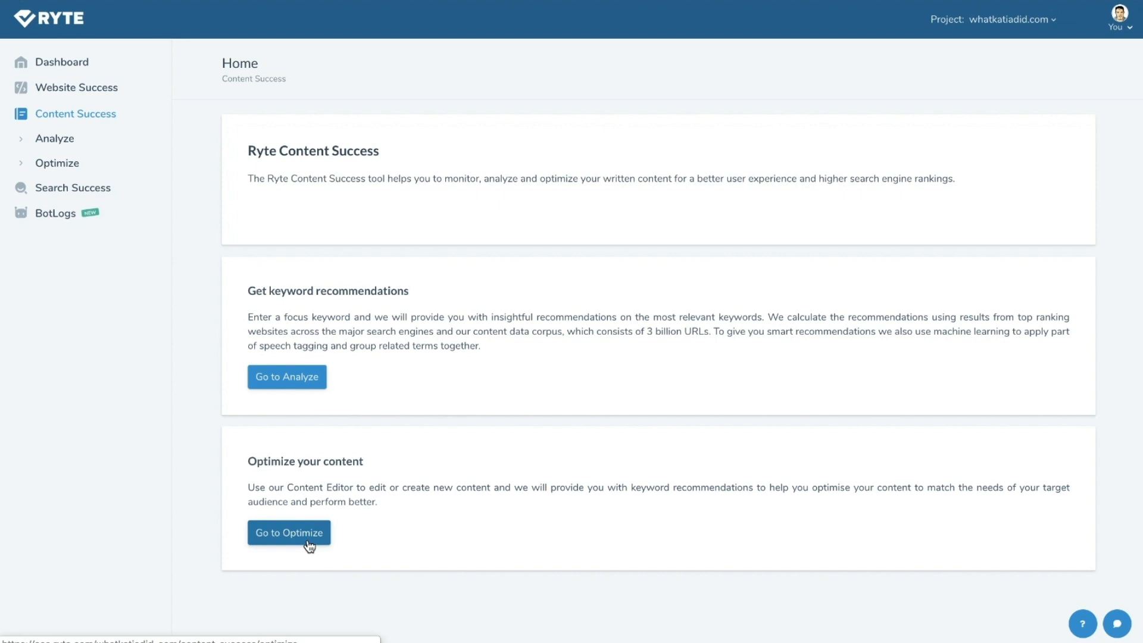
left_click(288, 532)
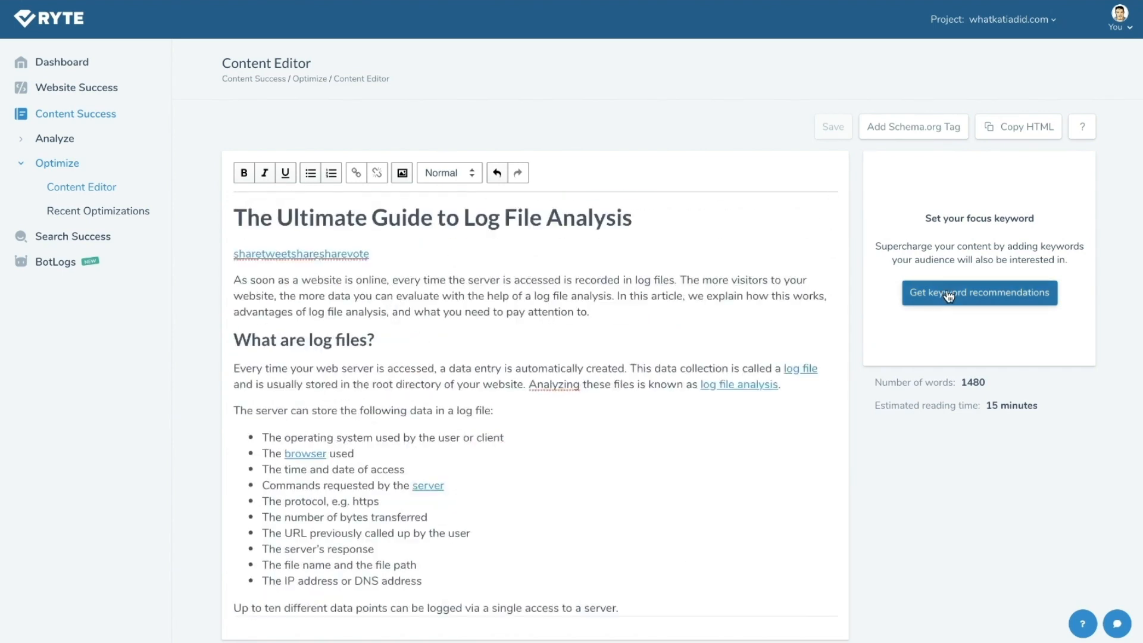
Enter 'Log file analysis' as the focus keyword and fetch its recommendations
left_click(979, 292)
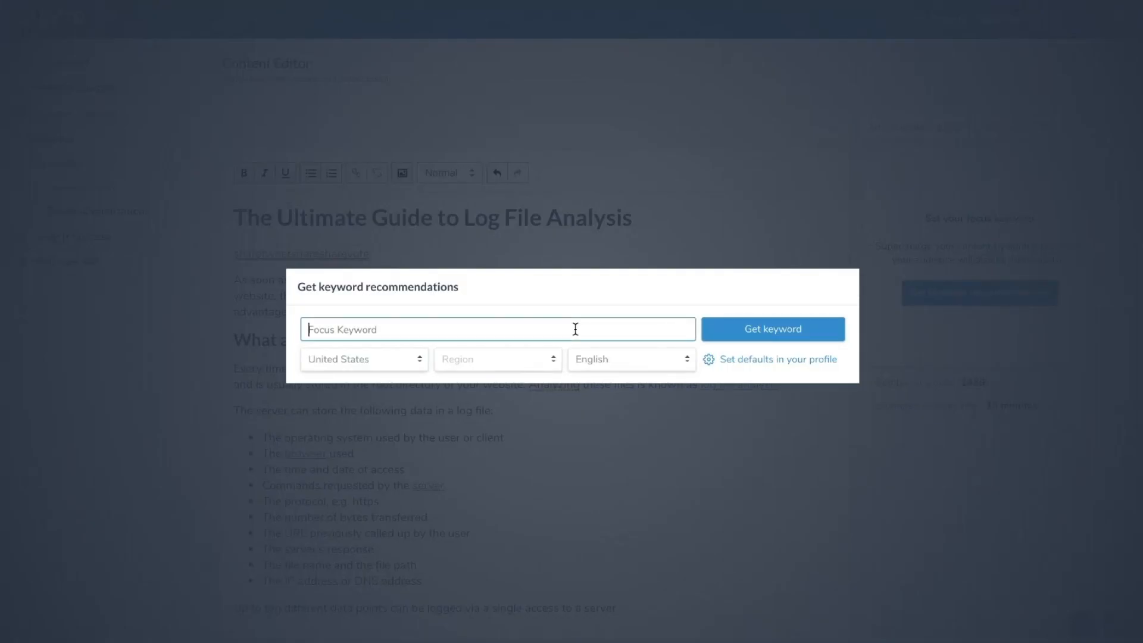
type("Log file anal")
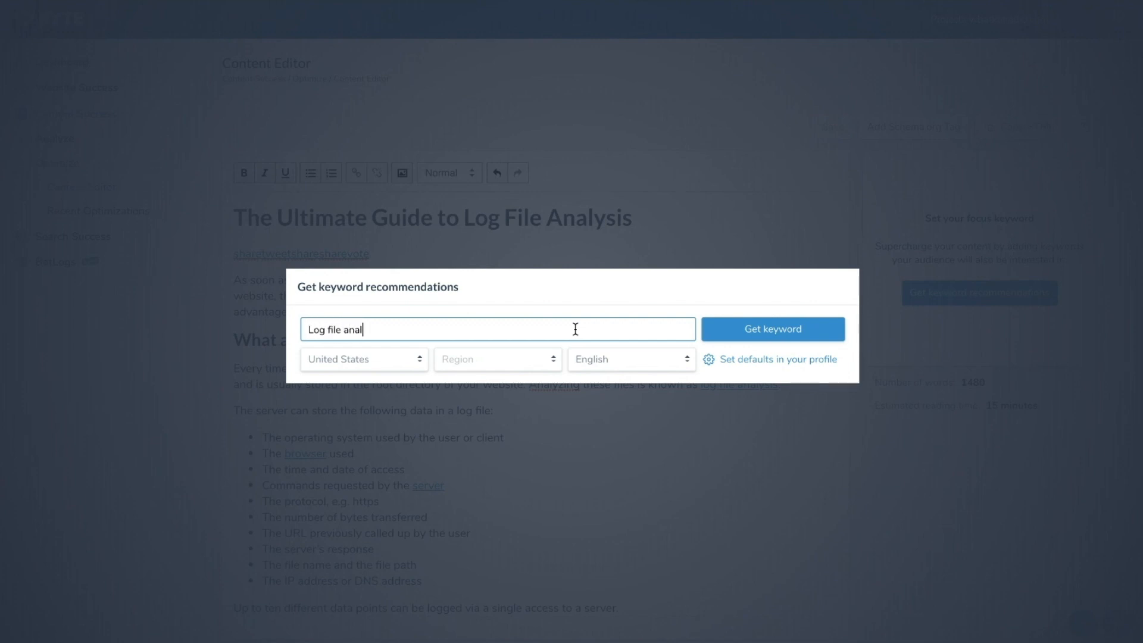
type("ysis")
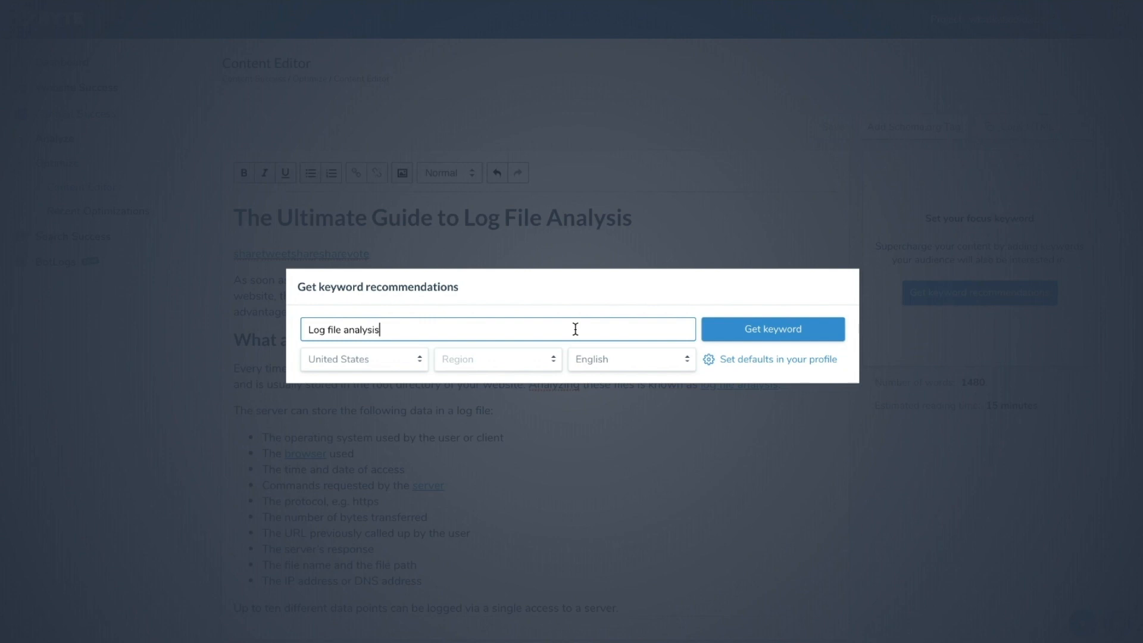
left_click(773, 329)
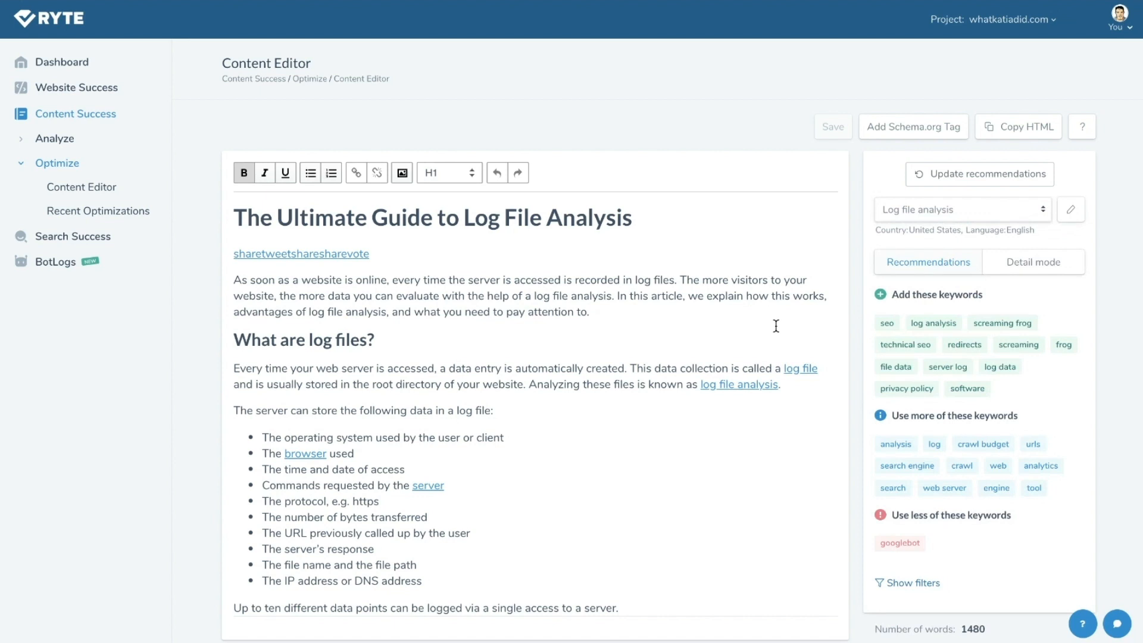
mouse_move(896, 386)
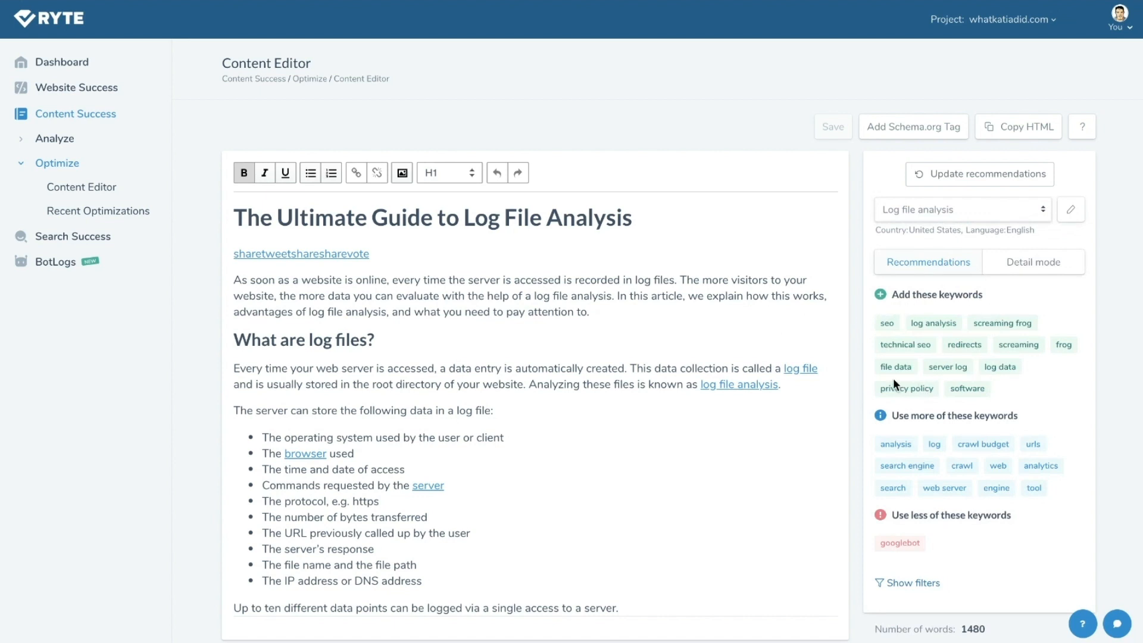
mouse_move(858, 337)
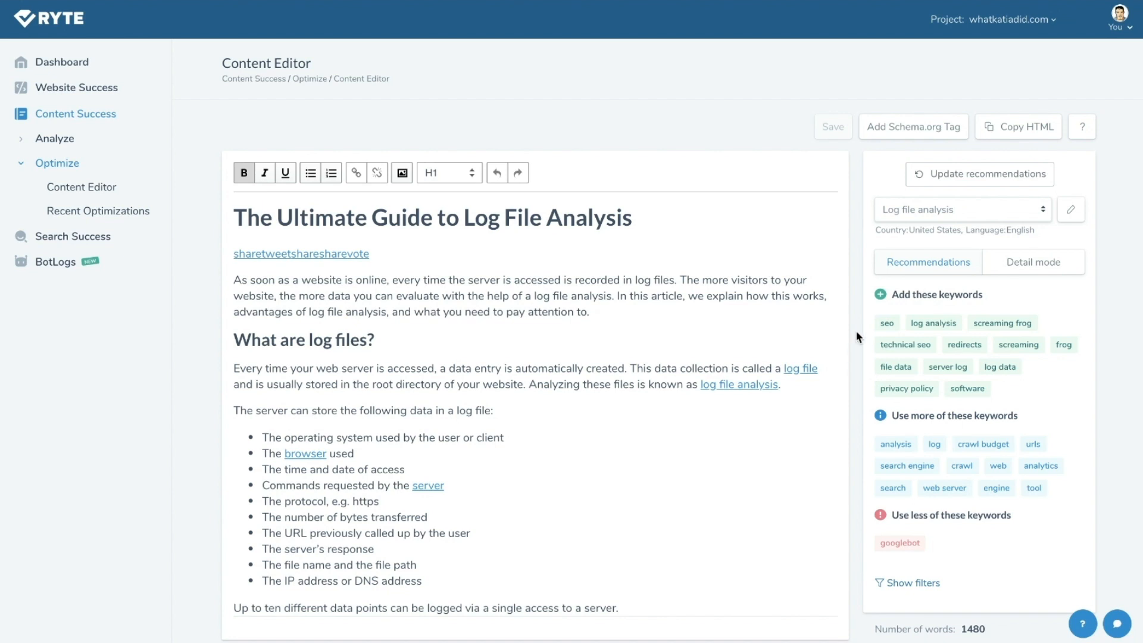
mouse_move(874, 310)
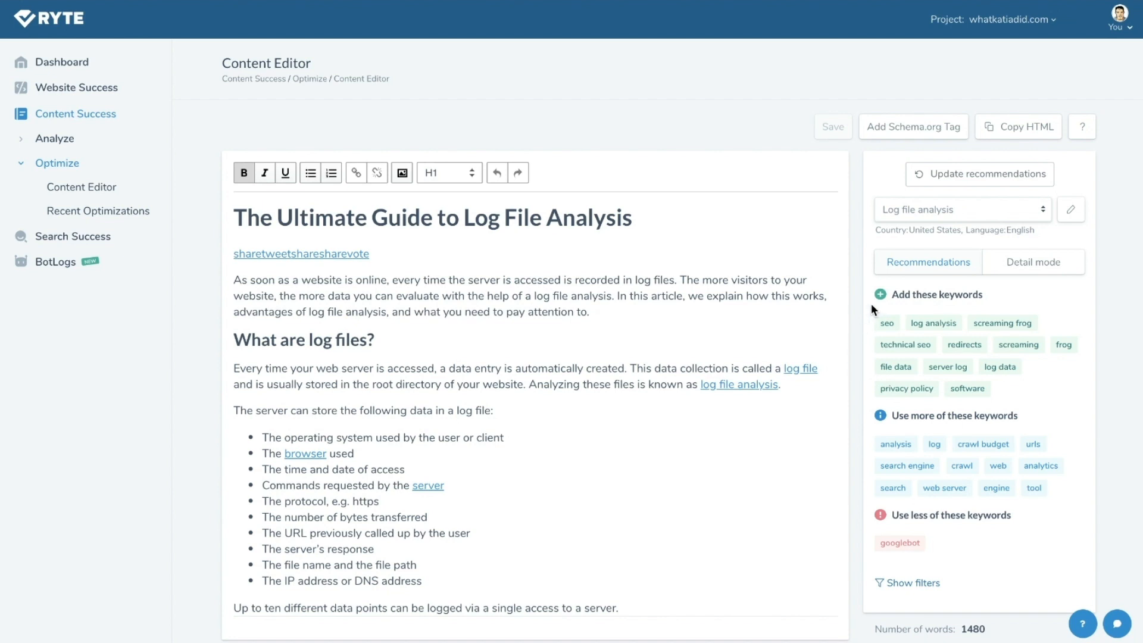
mouse_move(891, 312)
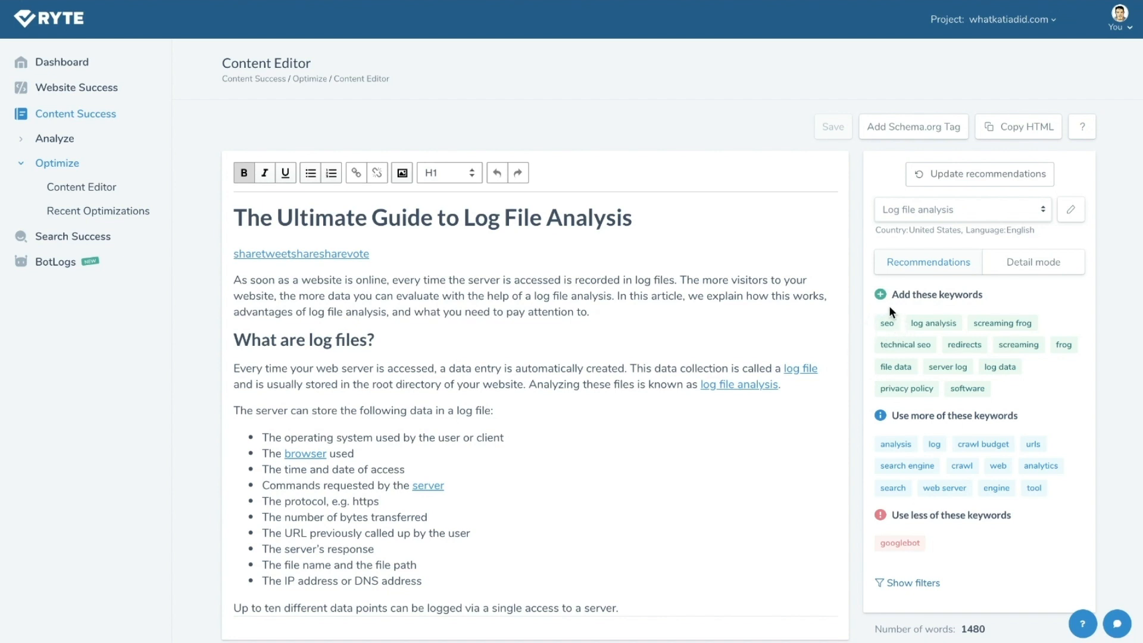
mouse_move(868, 337)
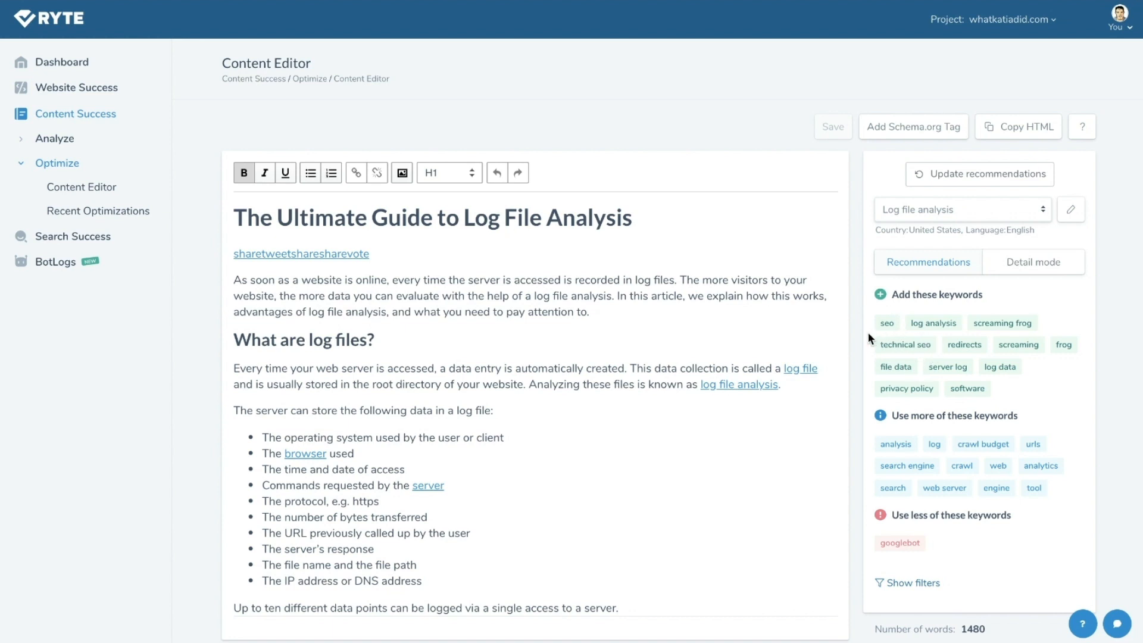
Reveal the popularity, word type and report type keyword filters below the recommendations
scroll("down", 3)
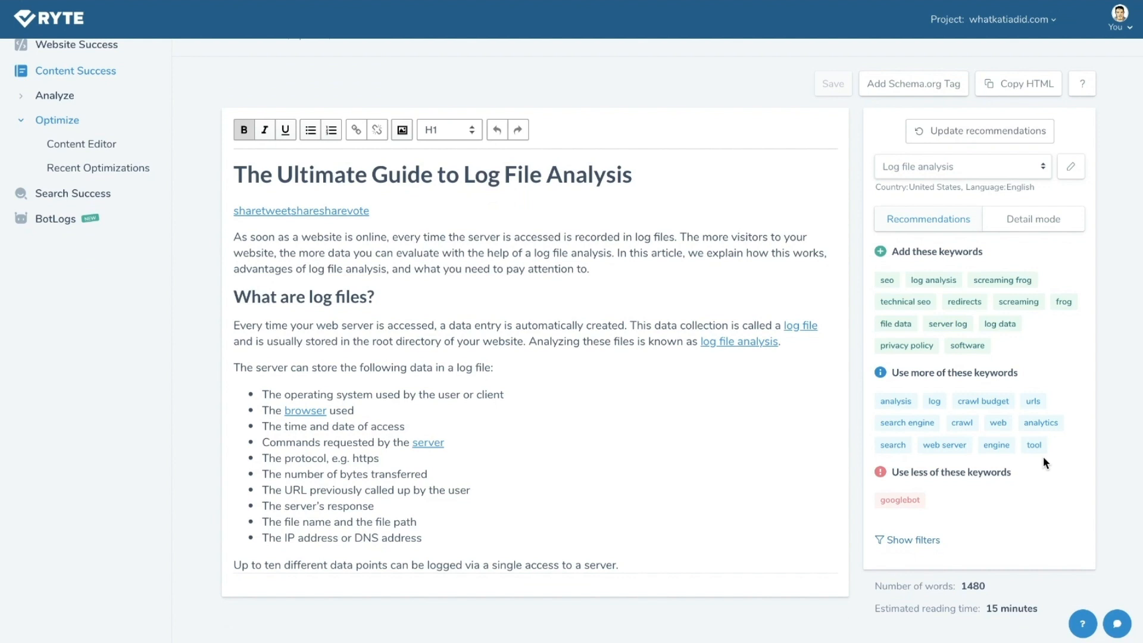
mouse_move(887, 377)
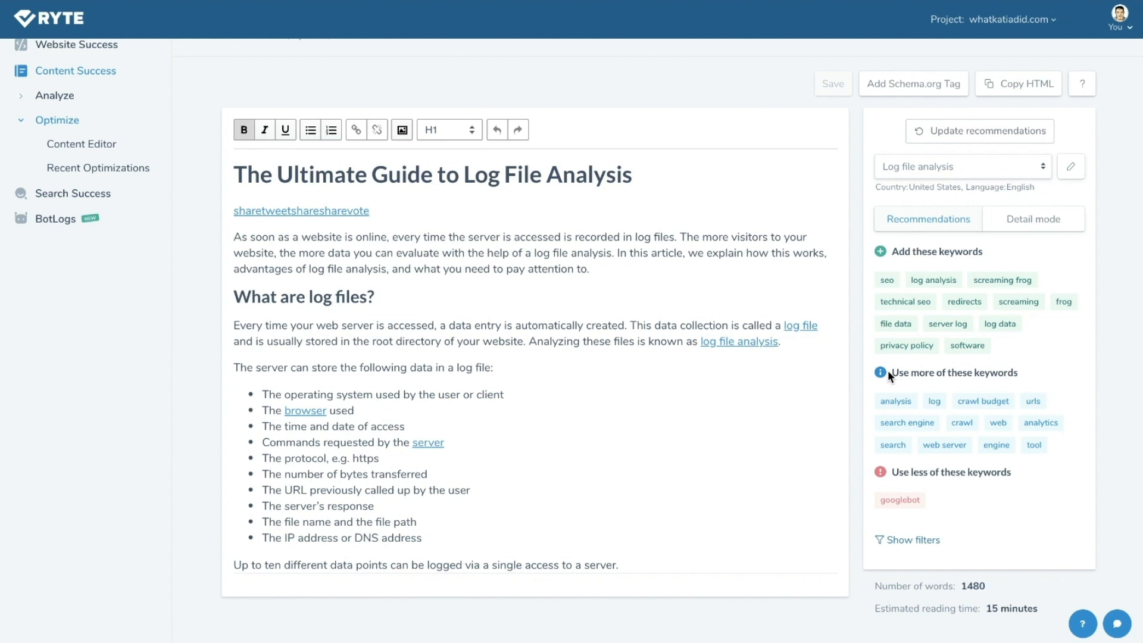
mouse_move(980, 490)
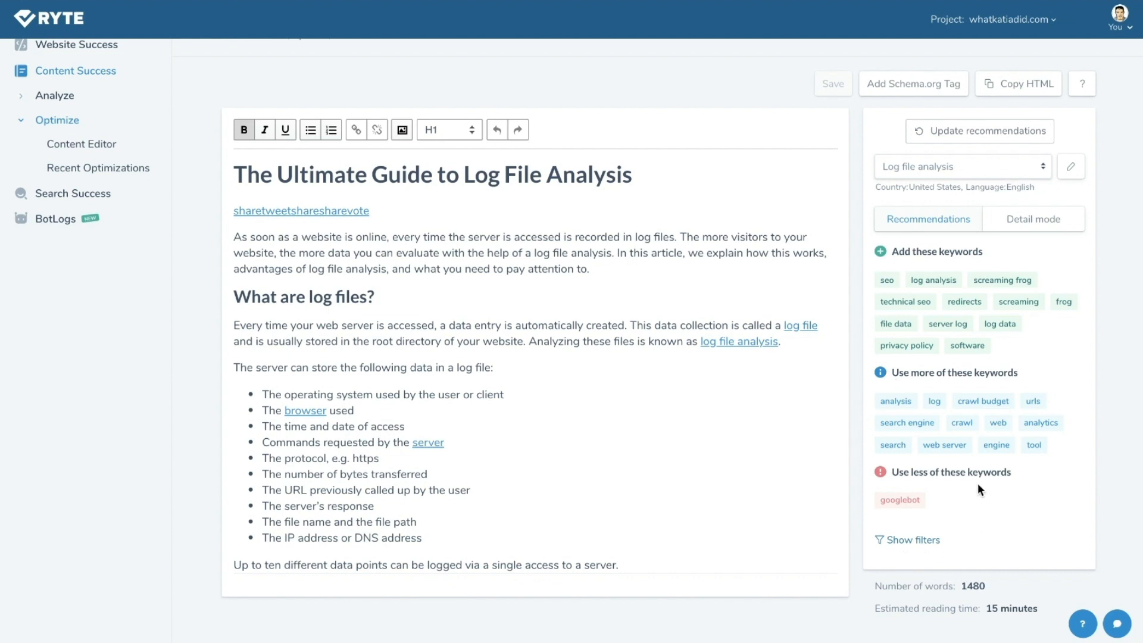
mouse_move(968, 494)
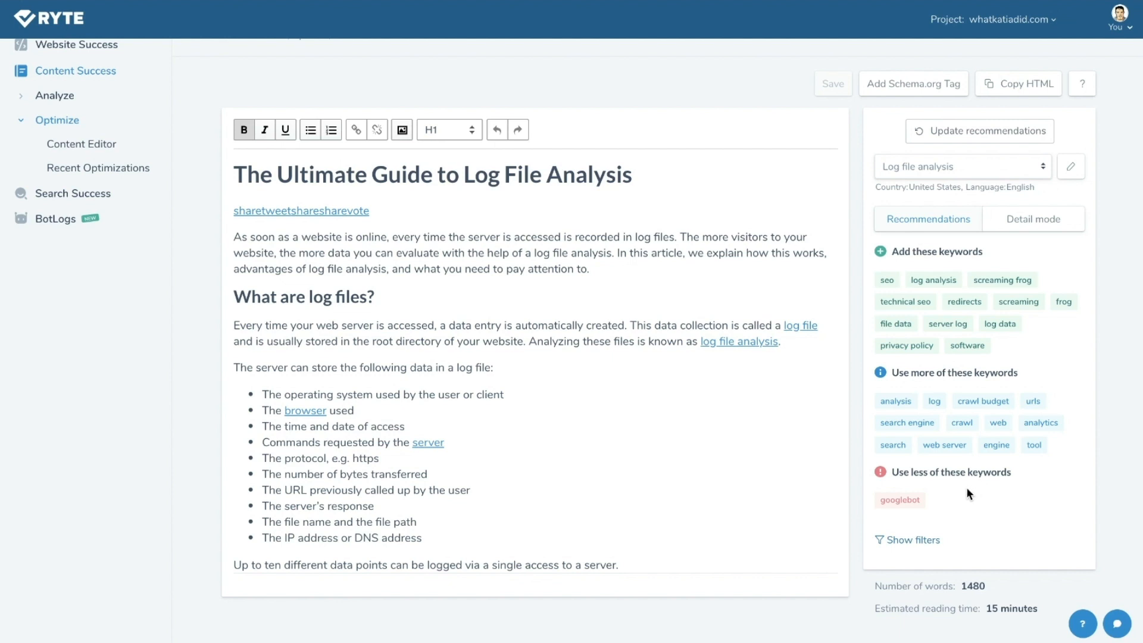
mouse_move(959, 494)
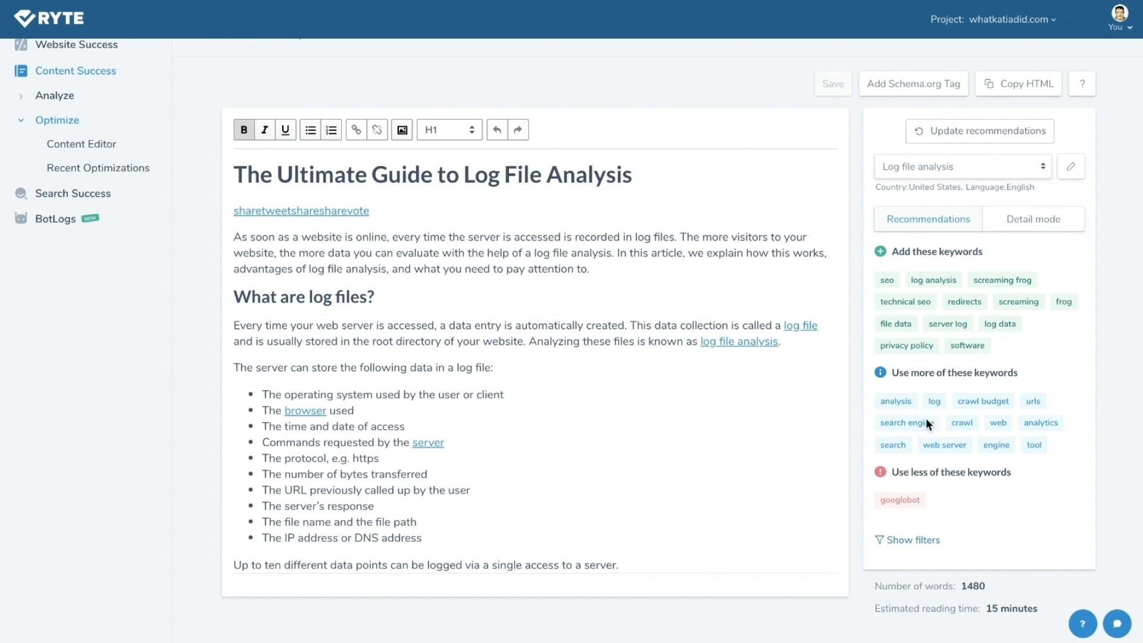
mouse_move(894, 439)
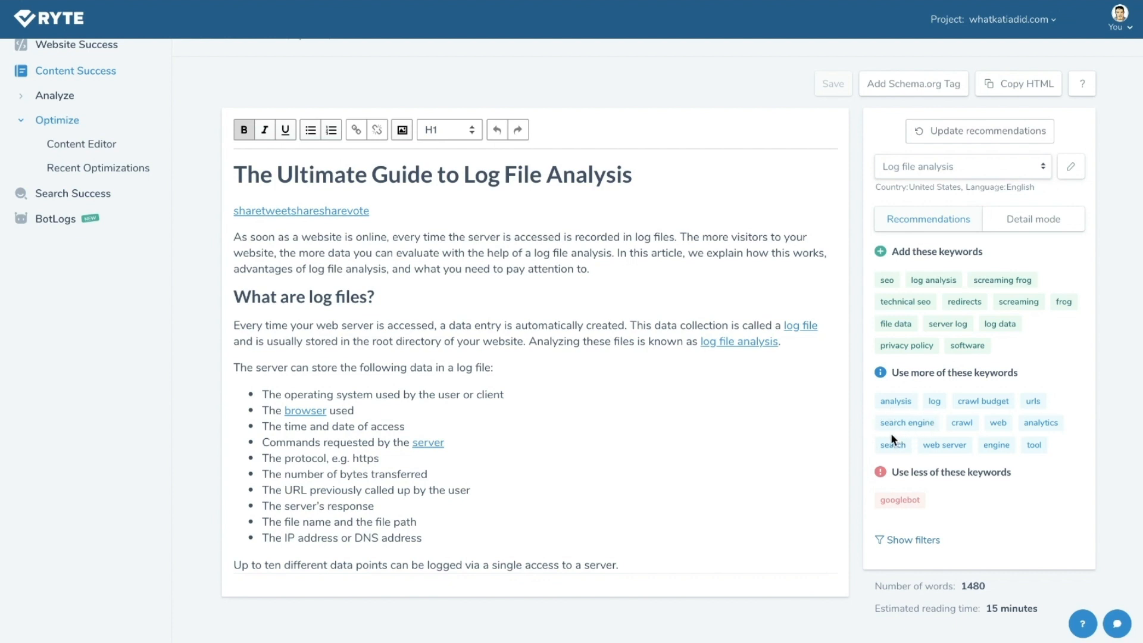
mouse_move(894, 439)
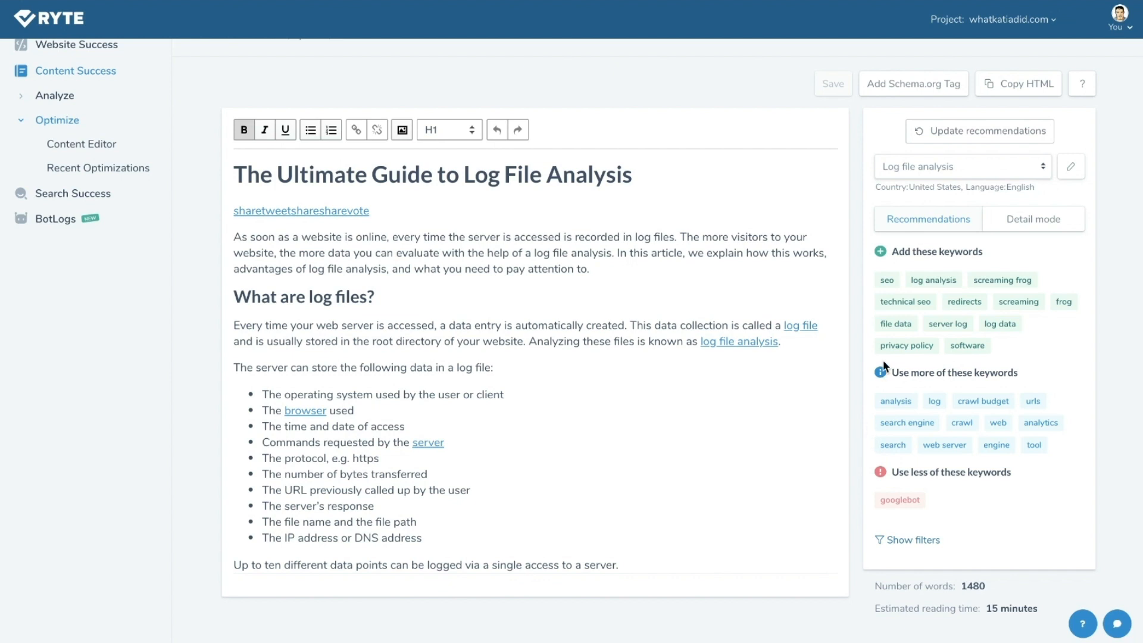
mouse_move(876, 320)
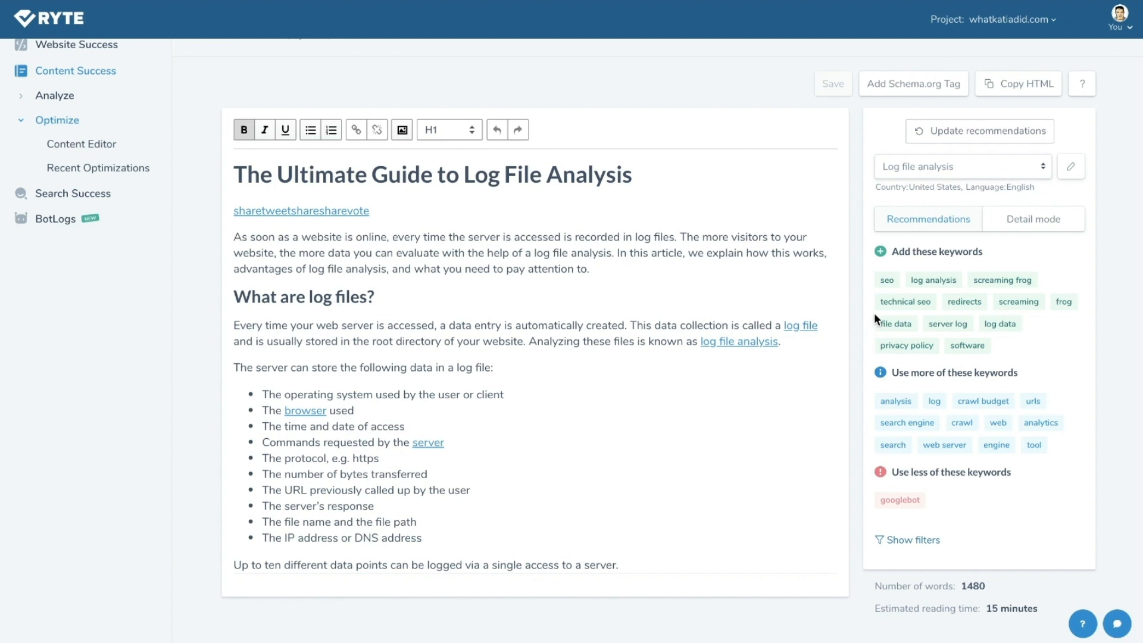
mouse_move(995, 270)
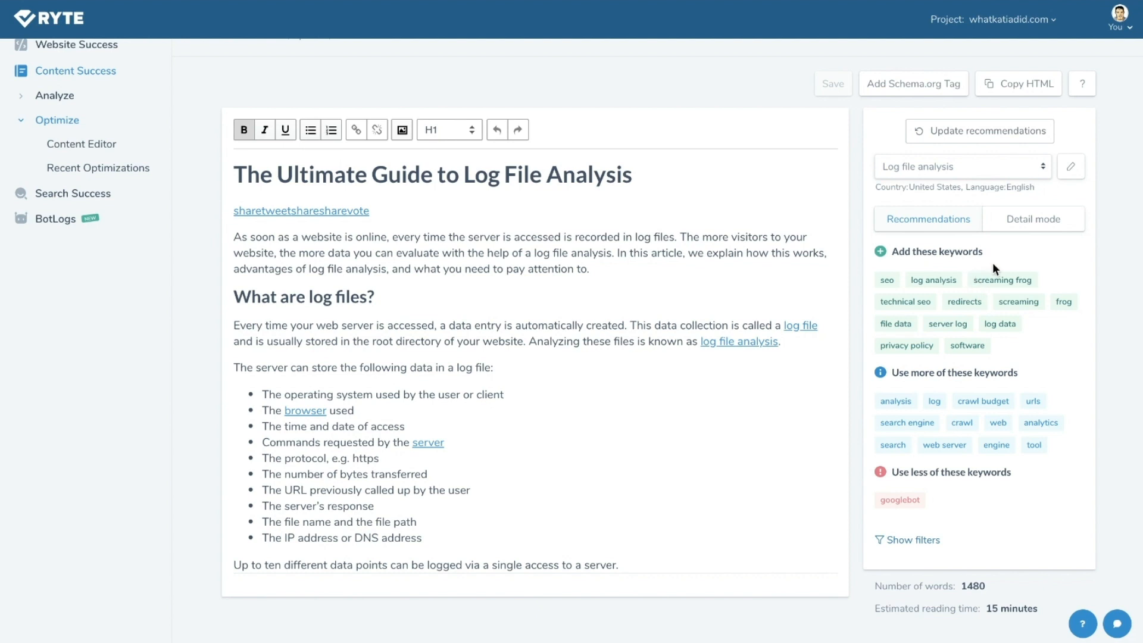
mouse_move(1081, 286)
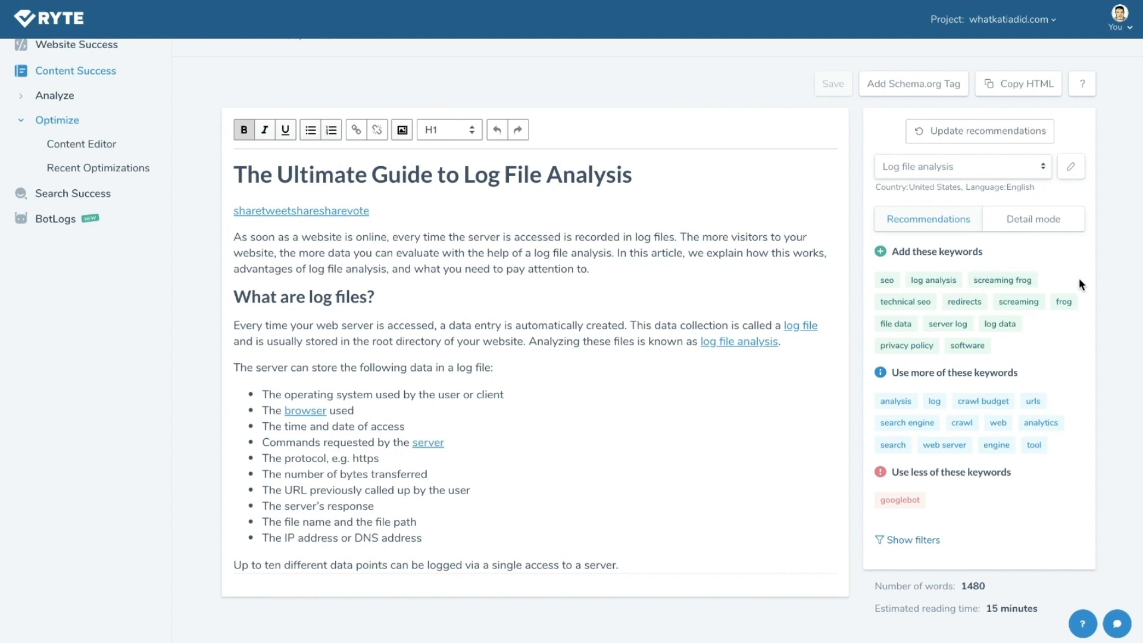
mouse_move(1058, 350)
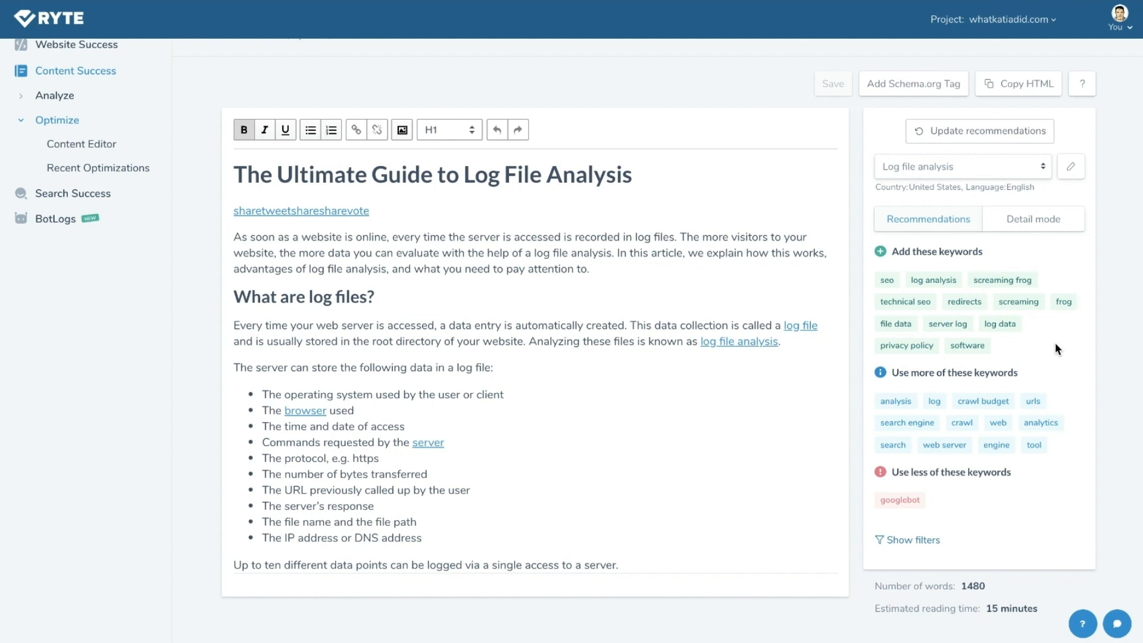
left_click(907, 540)
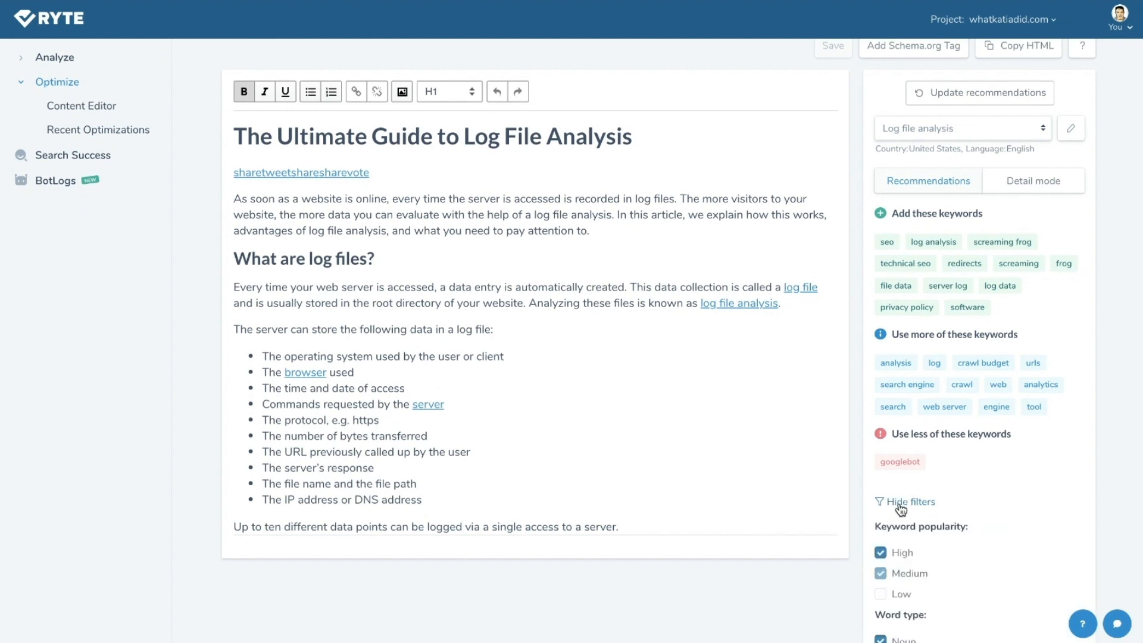
scroll("down", 3)
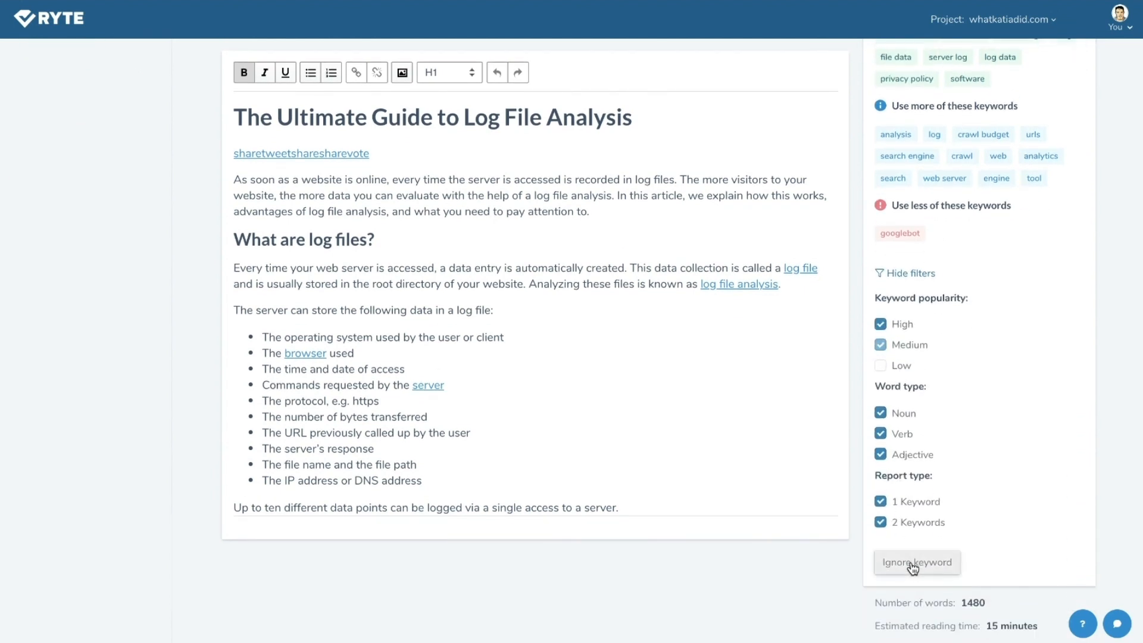
Ignore the keyword 'screaming frog' in the recommendations report
left_click(916, 562)
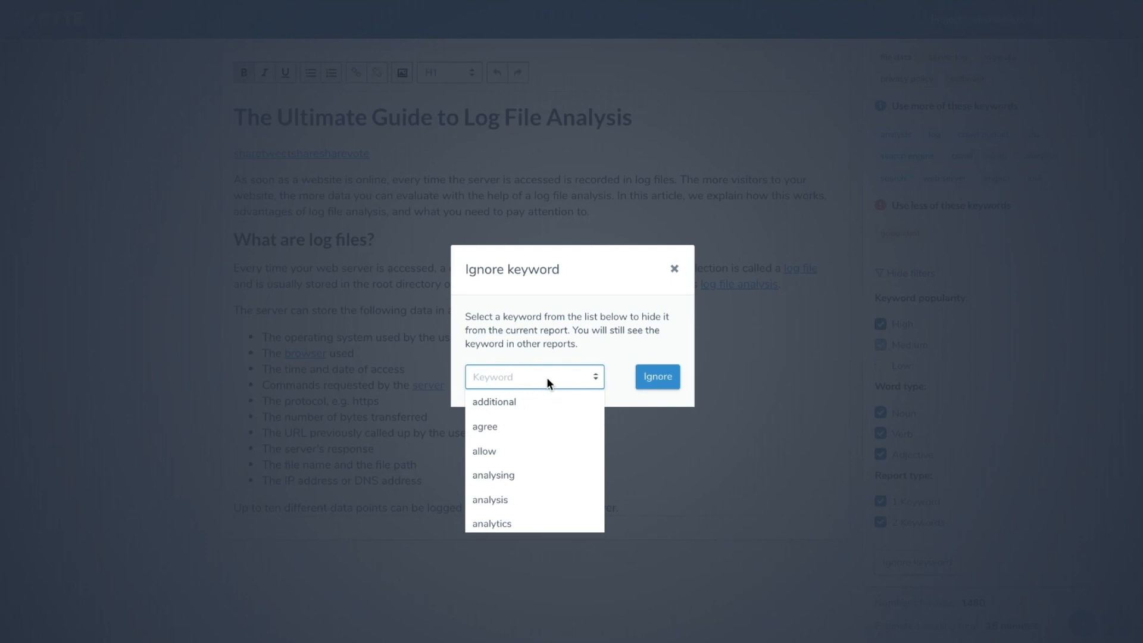
type("scre")
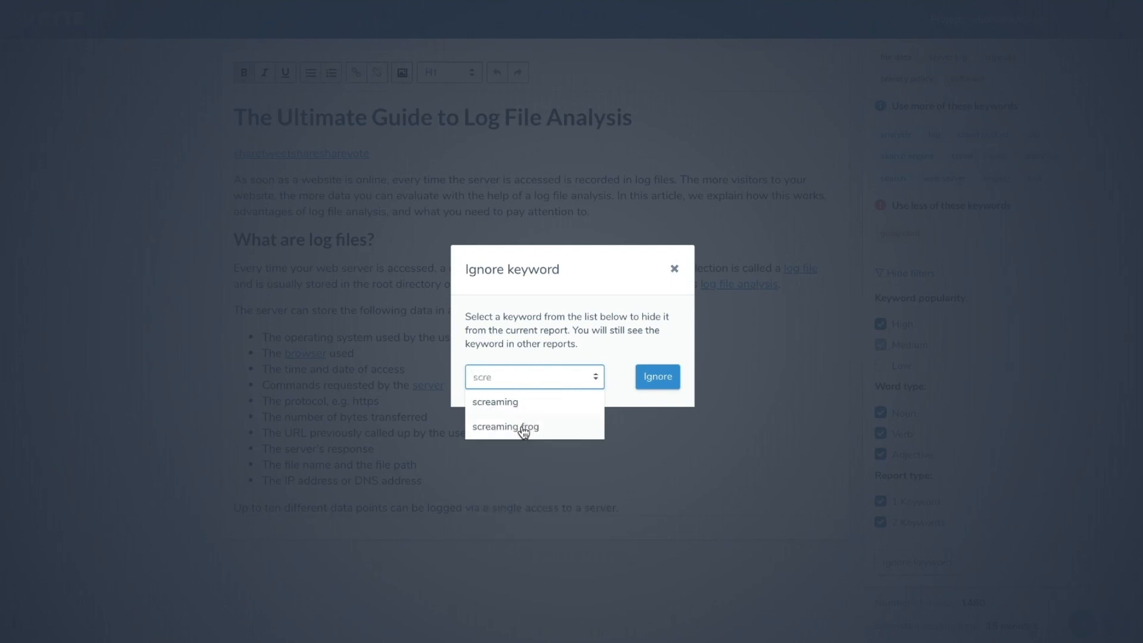
left_click(655, 377)
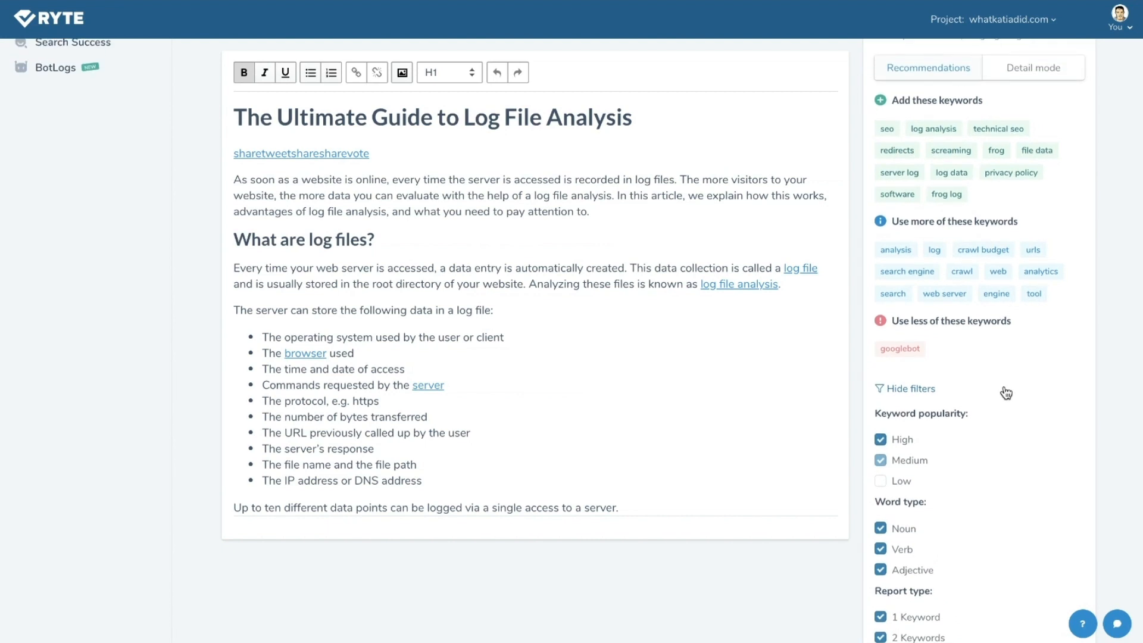
Scroll the recommendations panel down to the report filters and ignored-keywords list
scroll("down", 3)
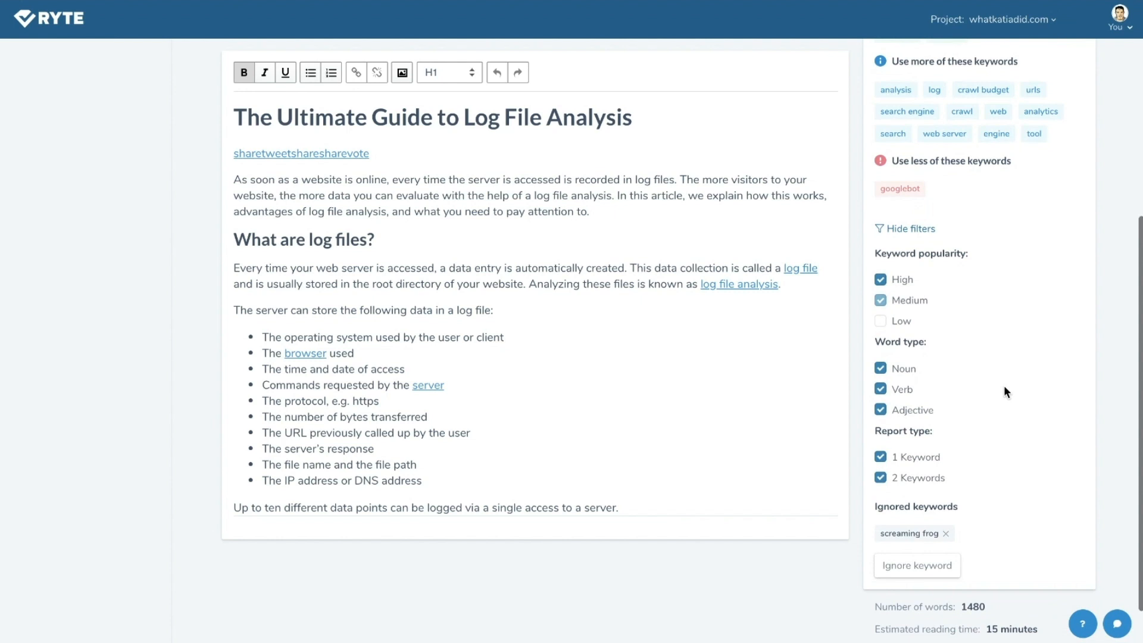
mouse_move(930, 437)
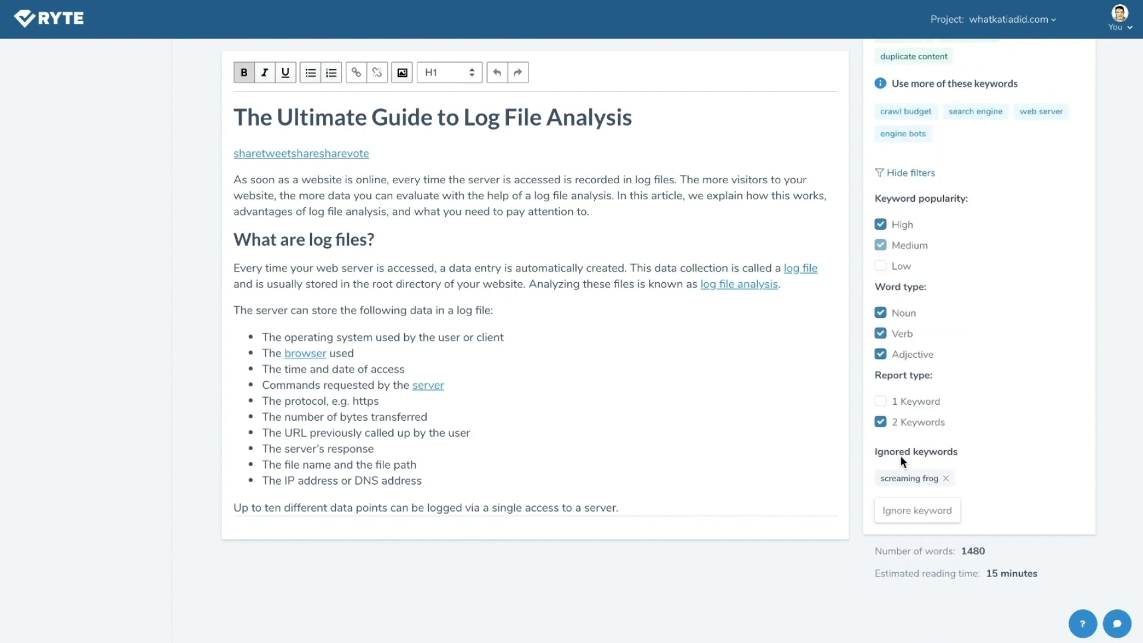
mouse_move(939, 397)
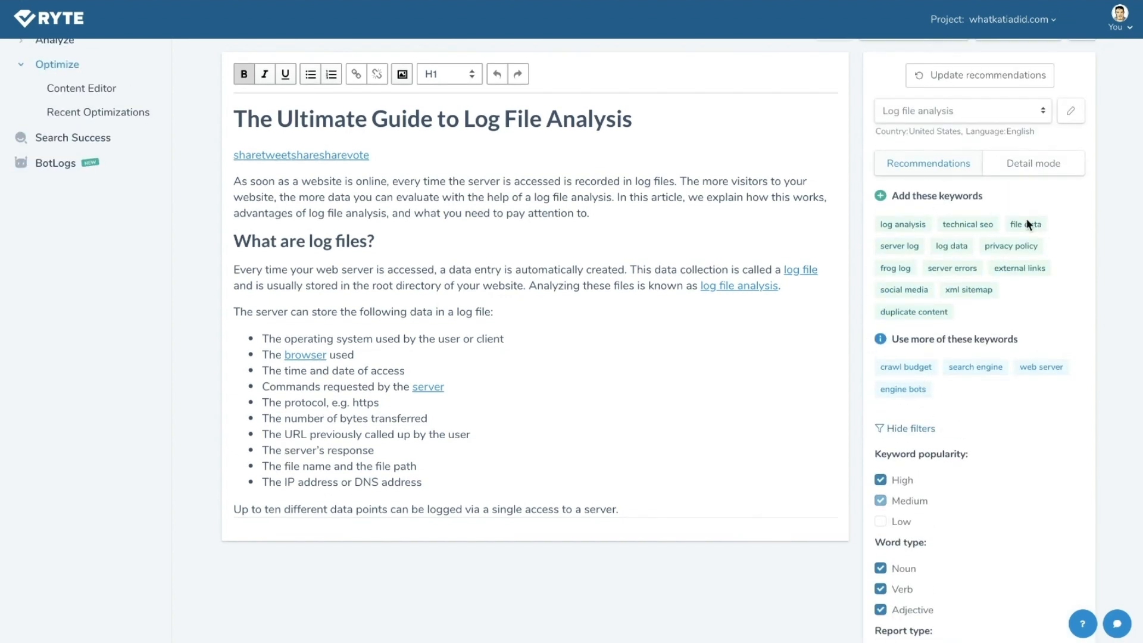
mouse_move(972, 385)
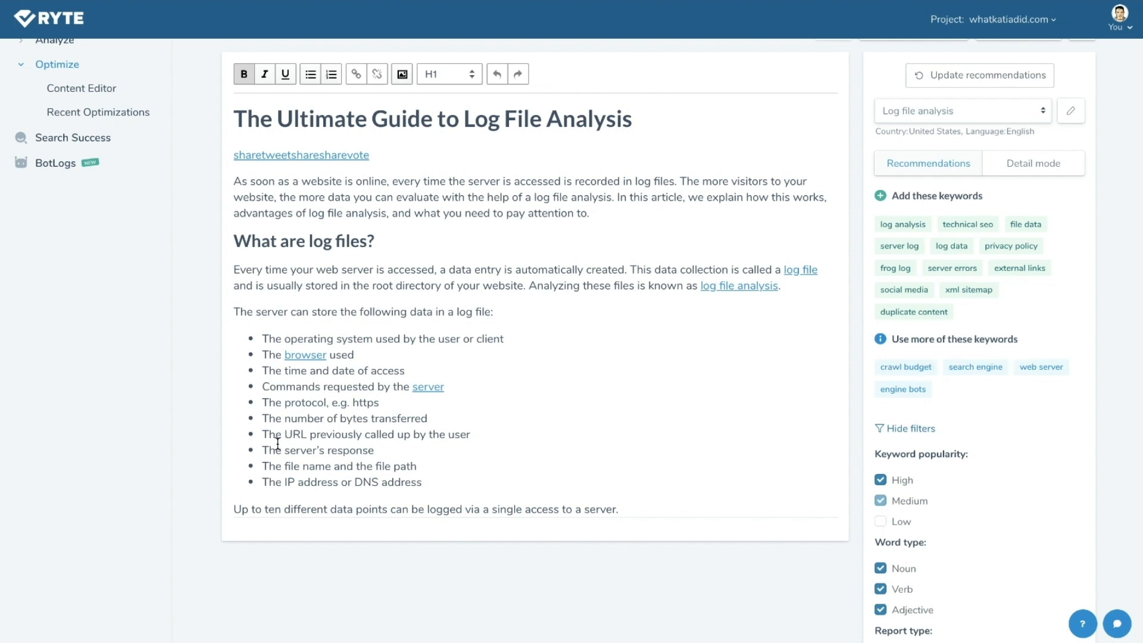
Add an H2 heading 'Technical SEO and Logfile Analysis' after the download paragraph
scroll("down", 3)
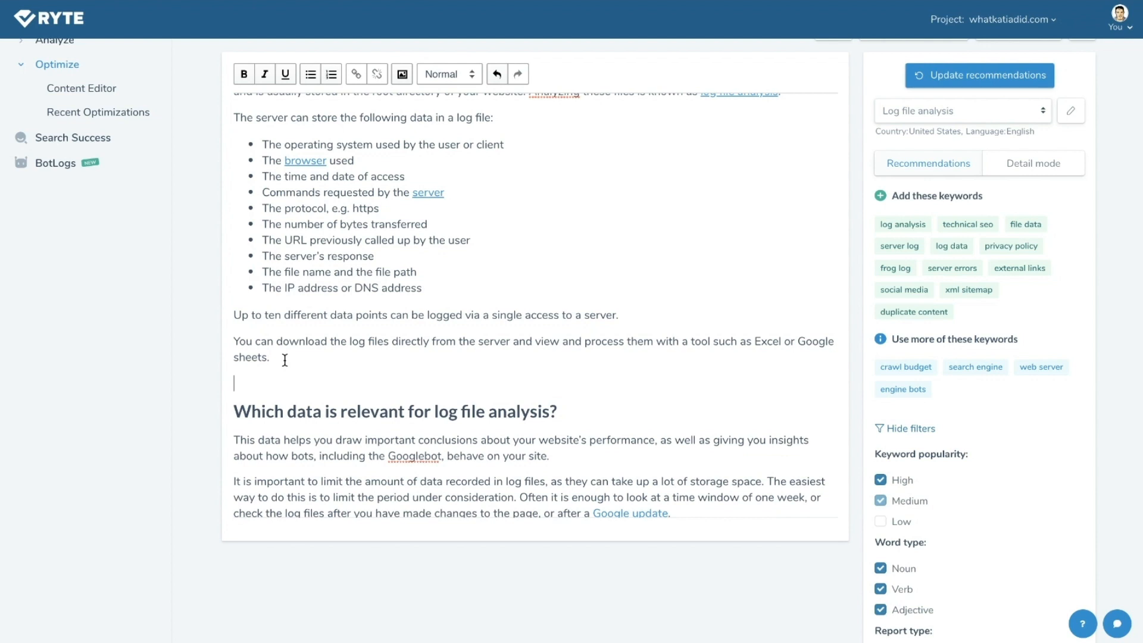
type("Techn")
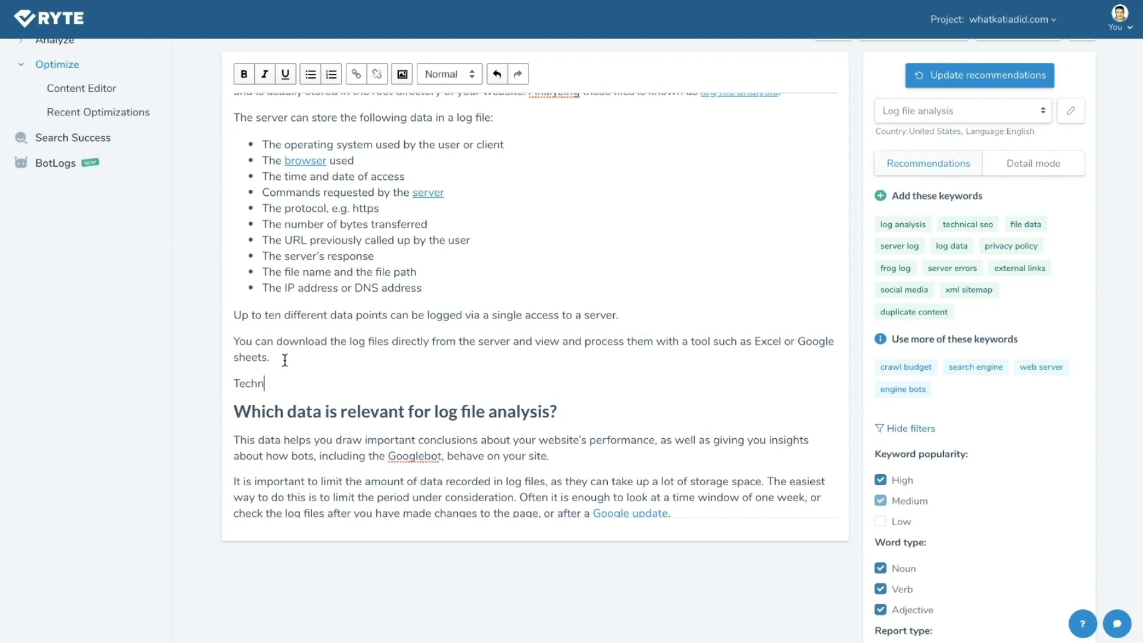
type("ical SEO and L")
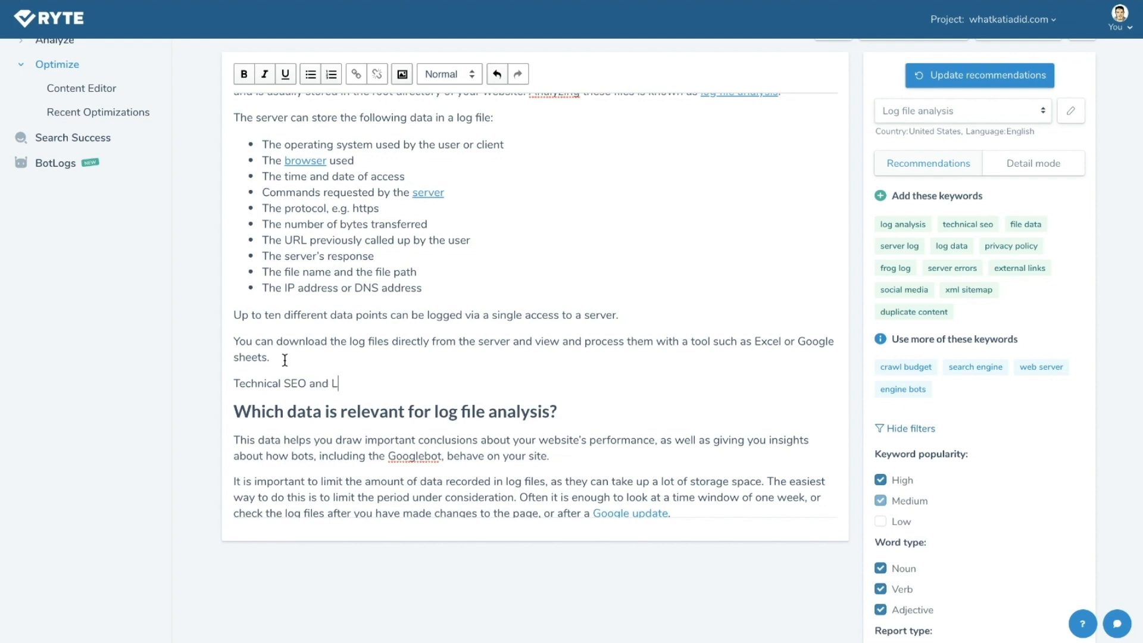
type("ogfile A")
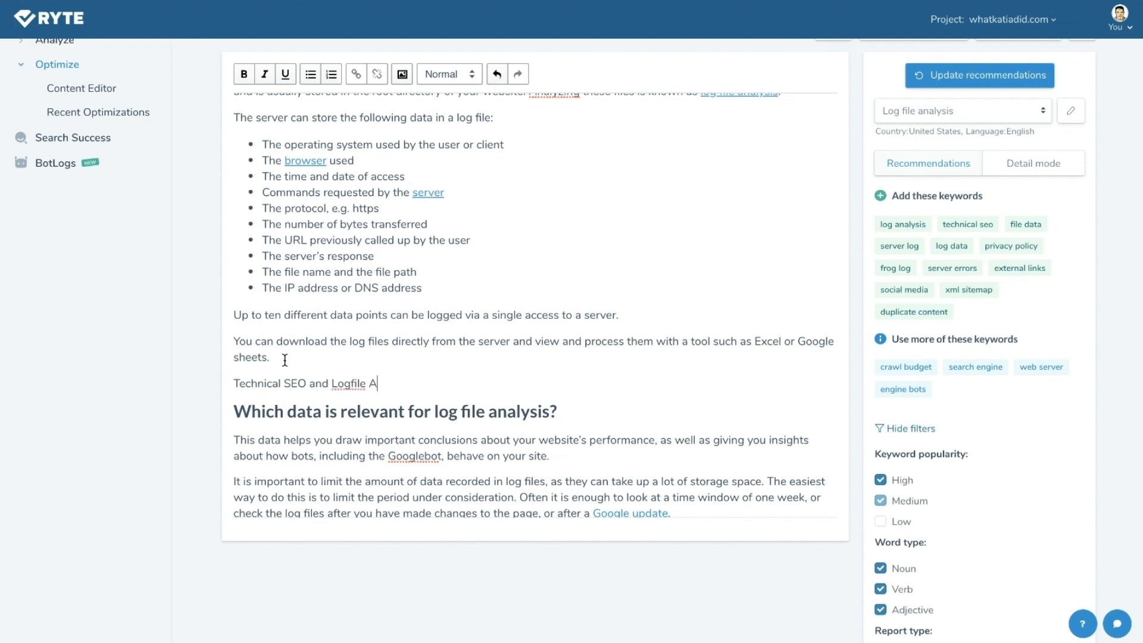
type("nalysis")
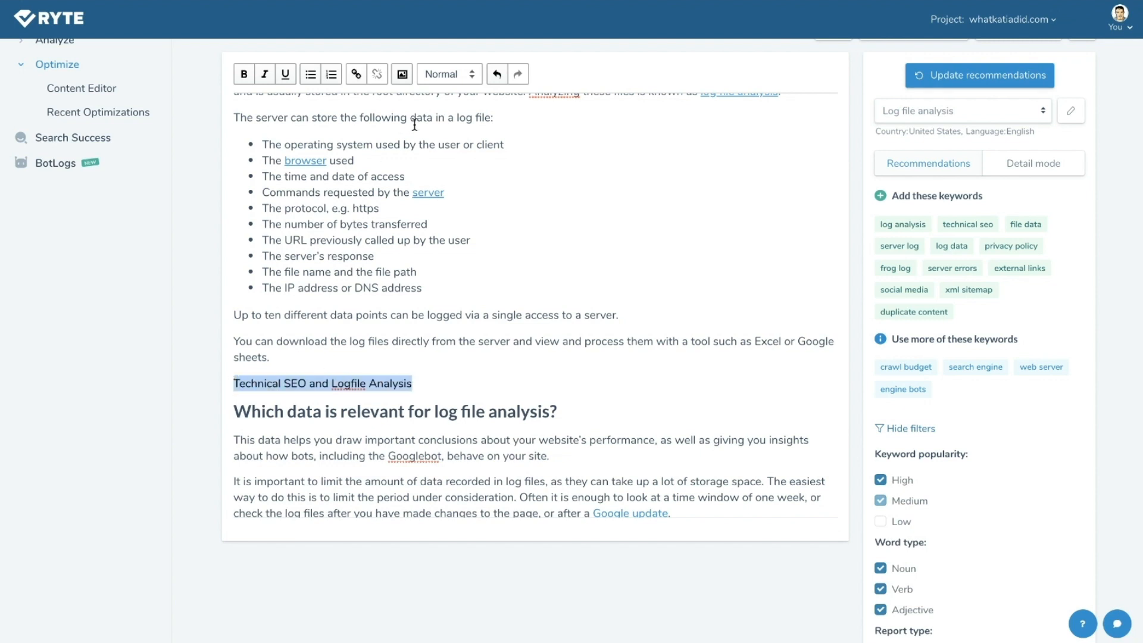
left_click(439, 367)
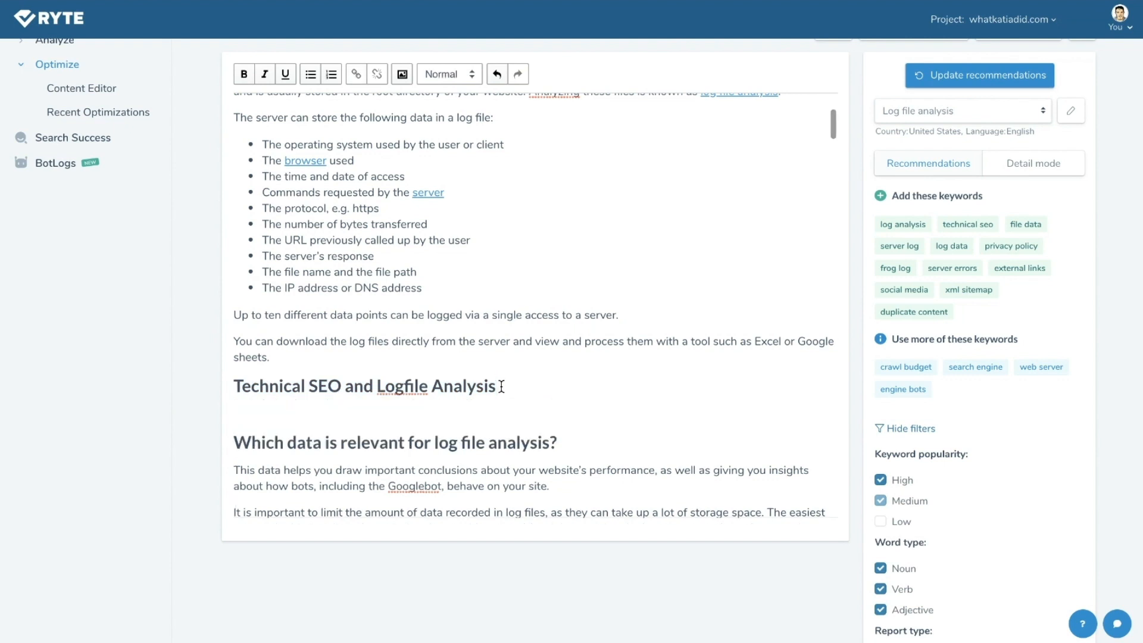
Type the intro sentence 'Log file analysis is important for technical seo...' below the heading
type("Lo")
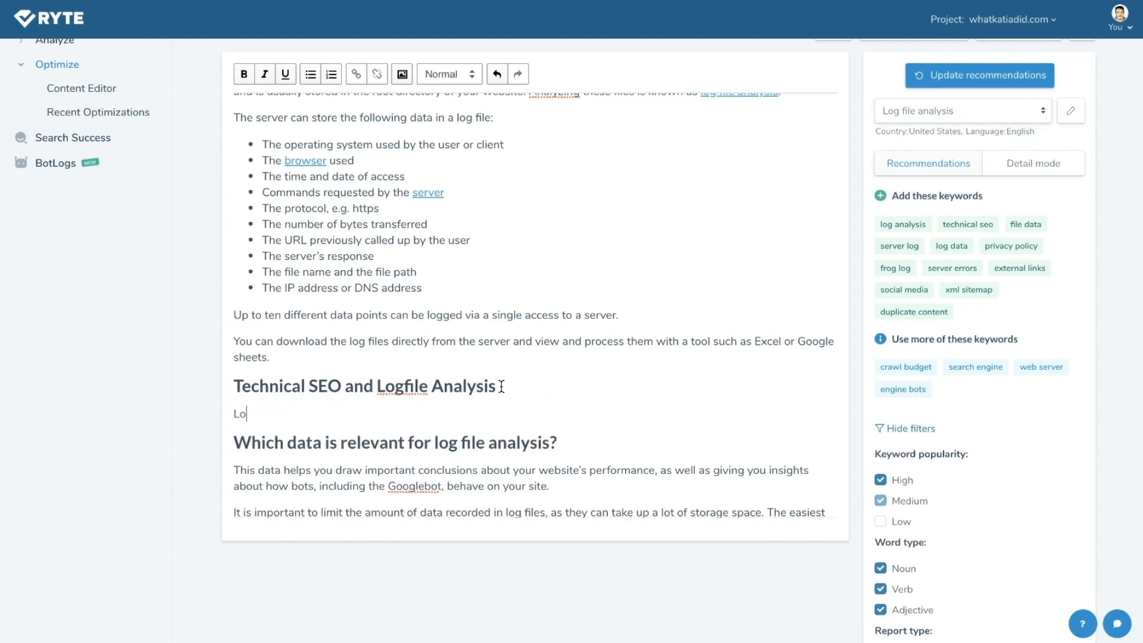
type("g file analysi")
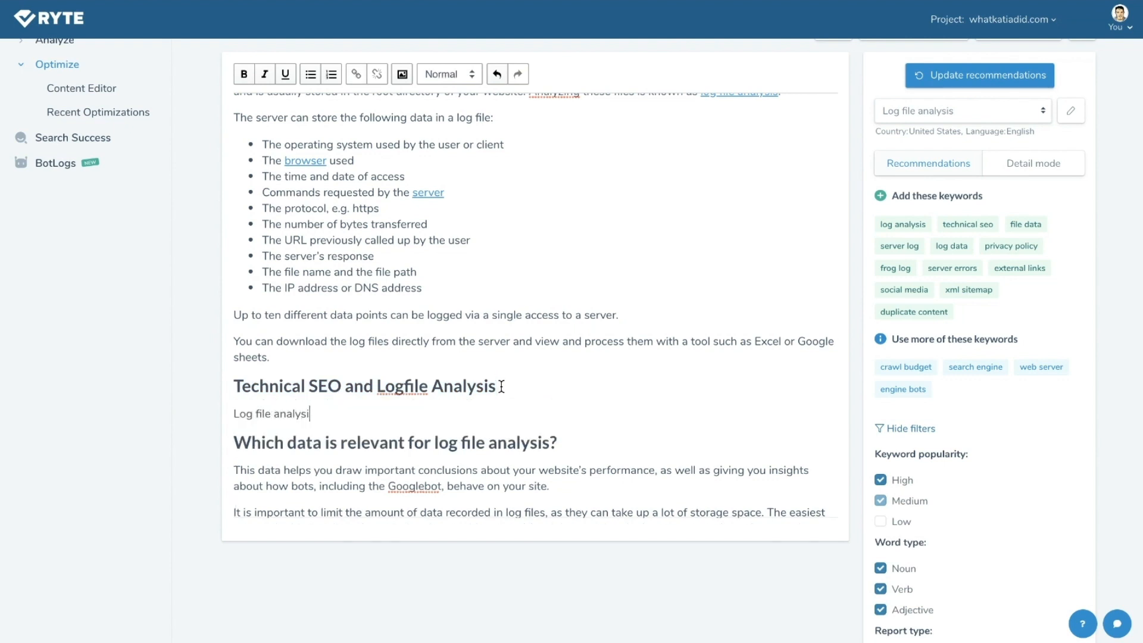
type("is important for")
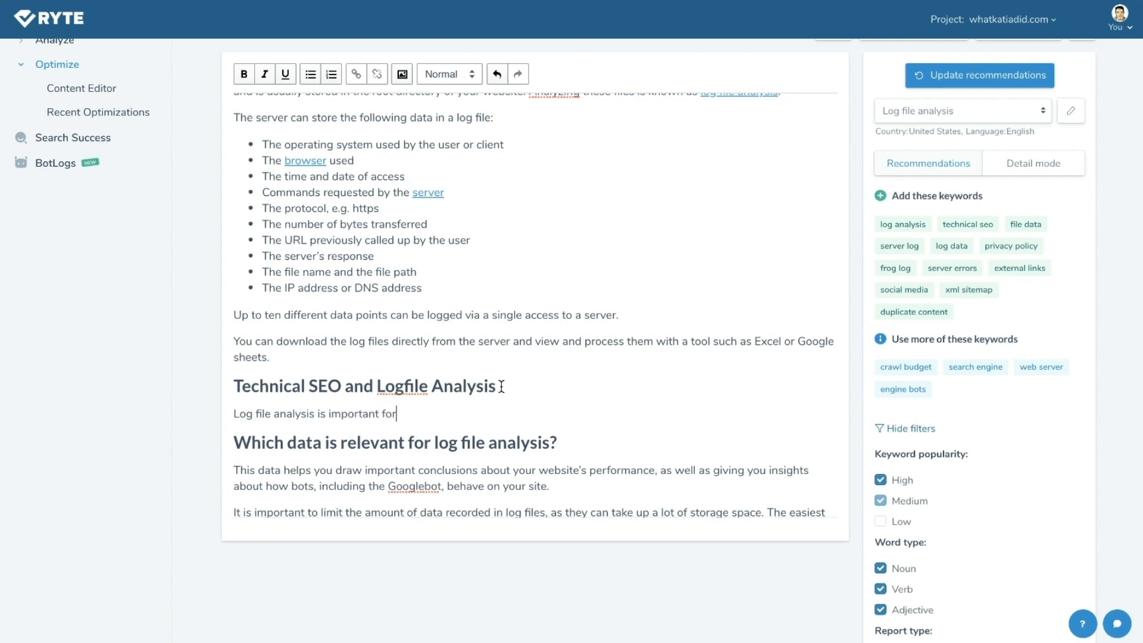
type("technical s")
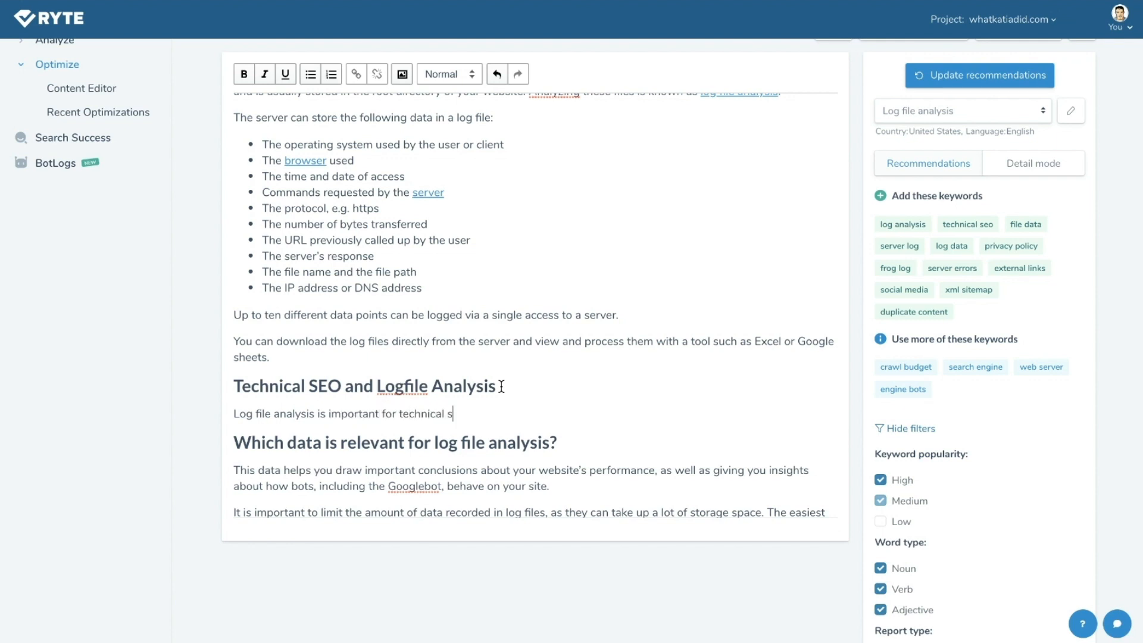
type("eo...")
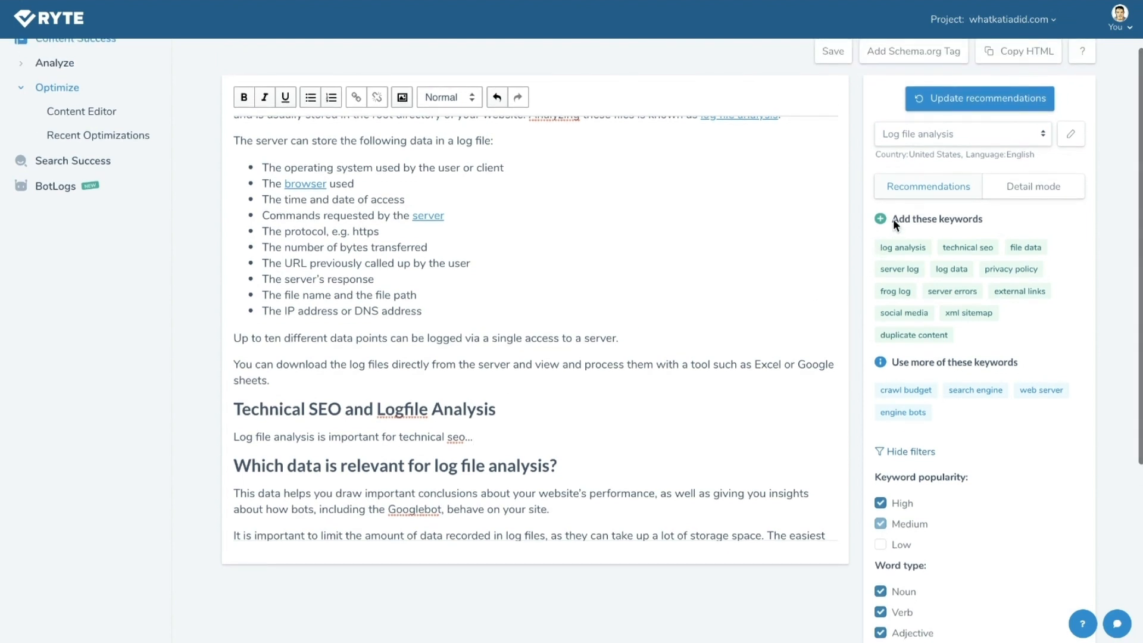
Update recommendations so 'technical seo' appears under keywords to use more
left_click(979, 98)
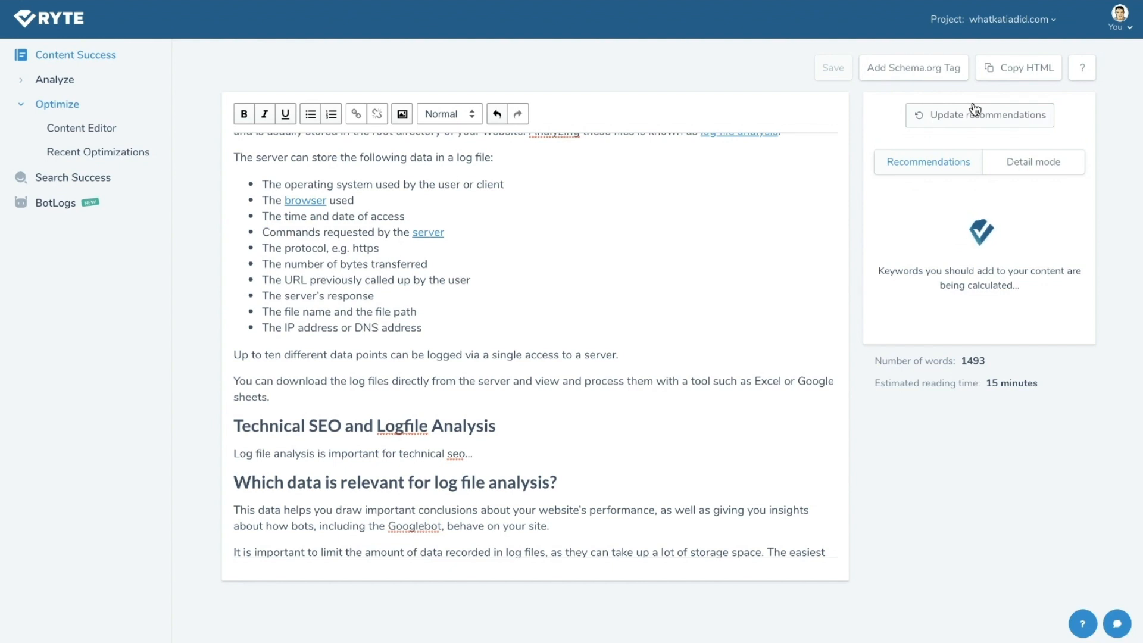
left_click(979, 115)
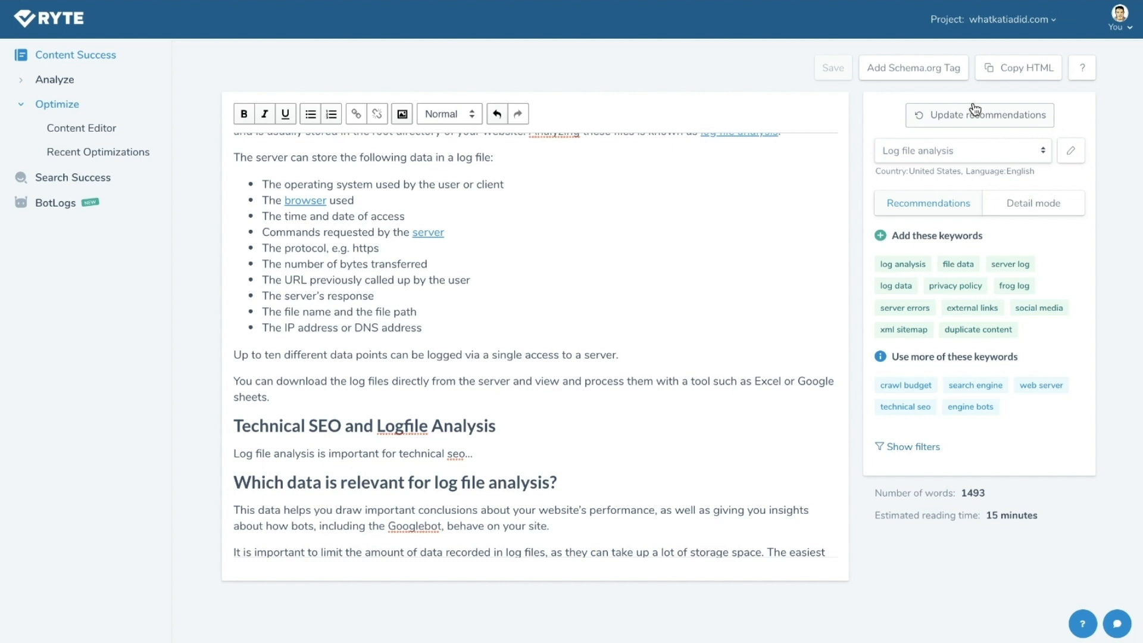
mouse_move(910, 359)
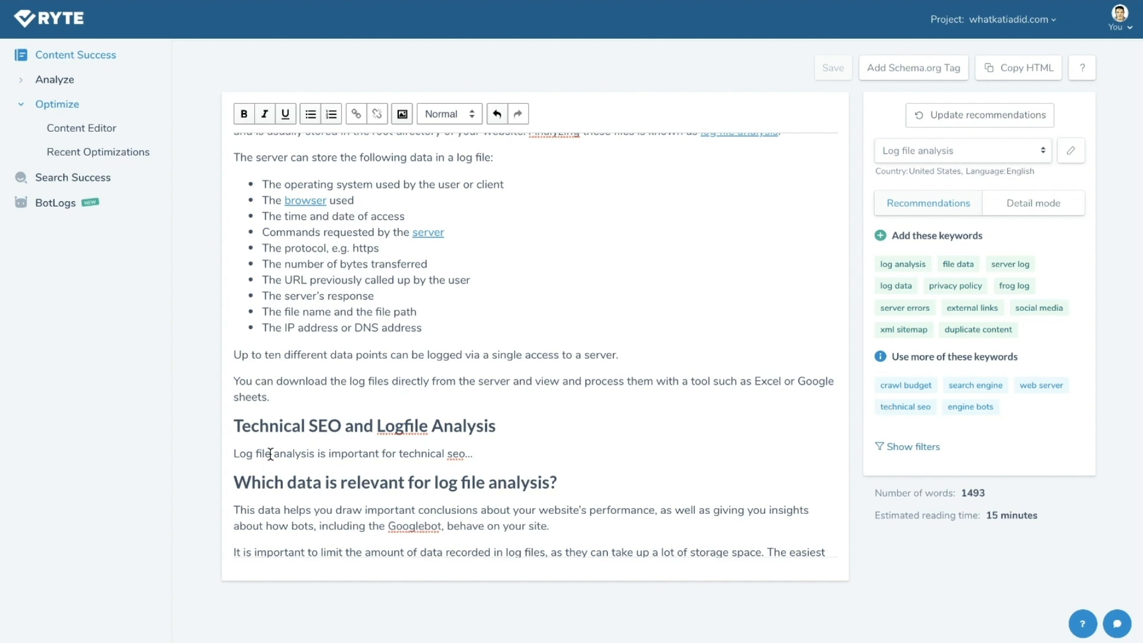
mouse_move(506, 474)
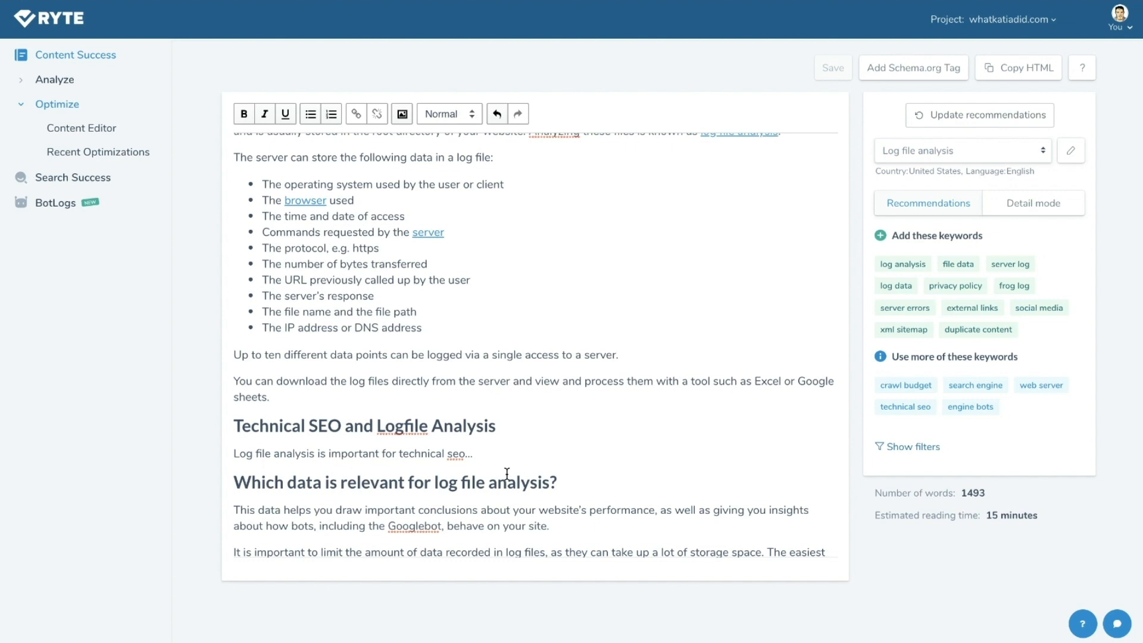
mouse_move(727, 380)
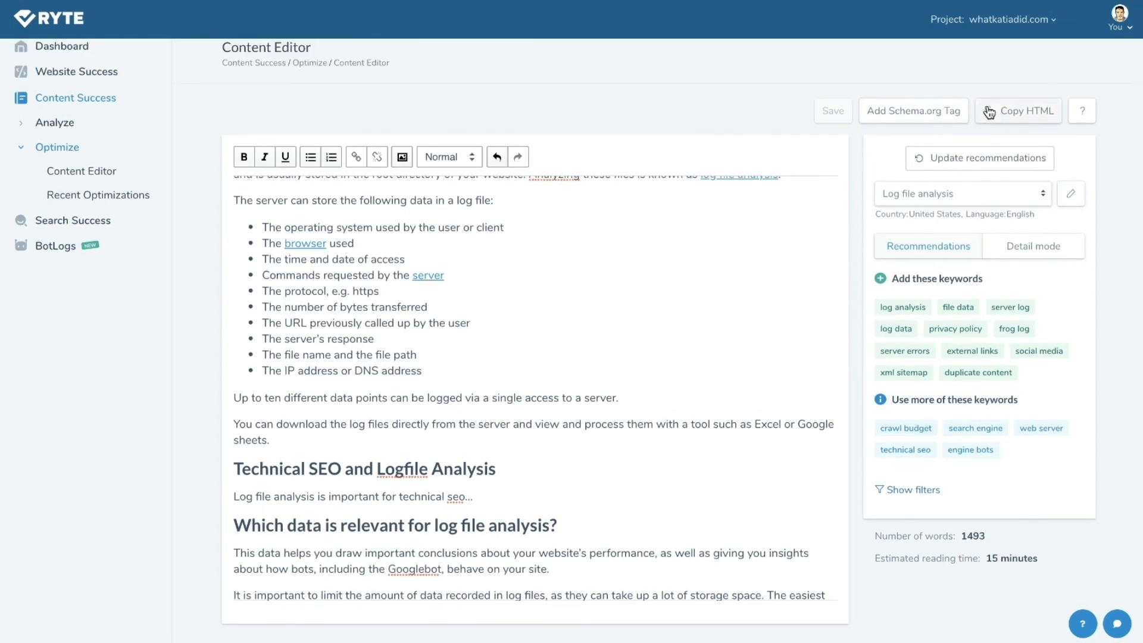
Copy the edited 1493-word article as HTML
left_click(1019, 110)
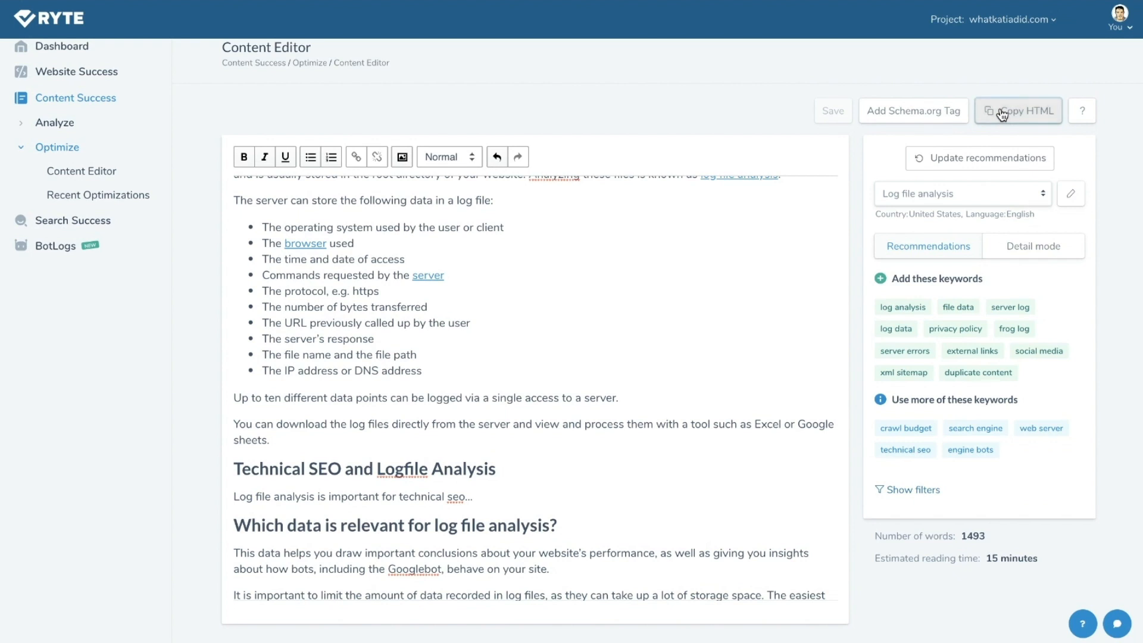
mouse_move(1004, 283)
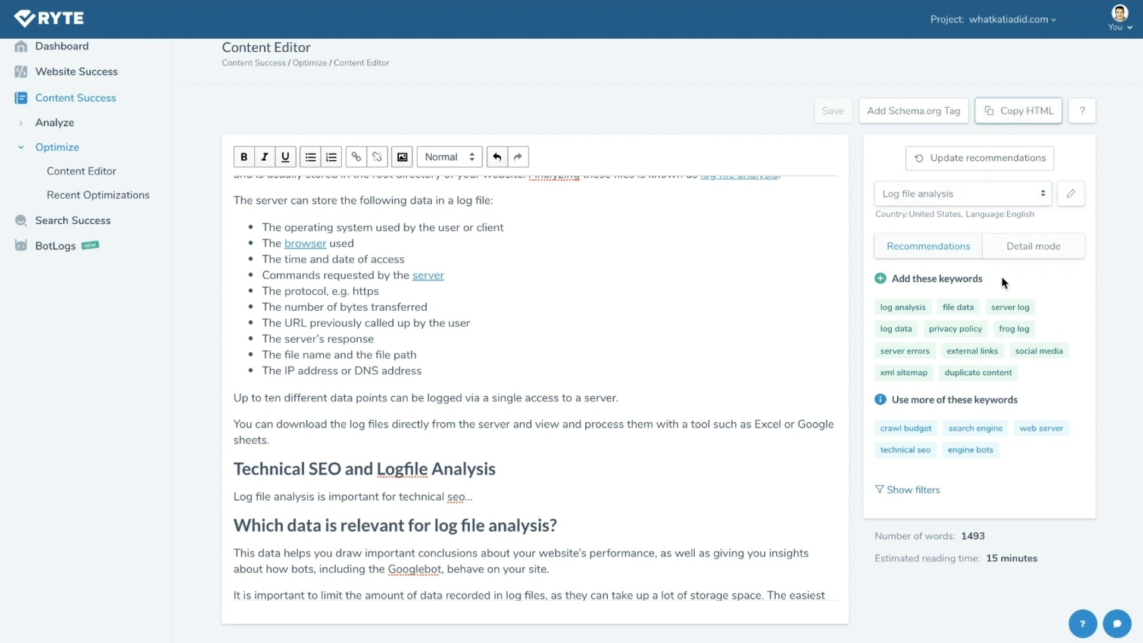
mouse_move(1083, 232)
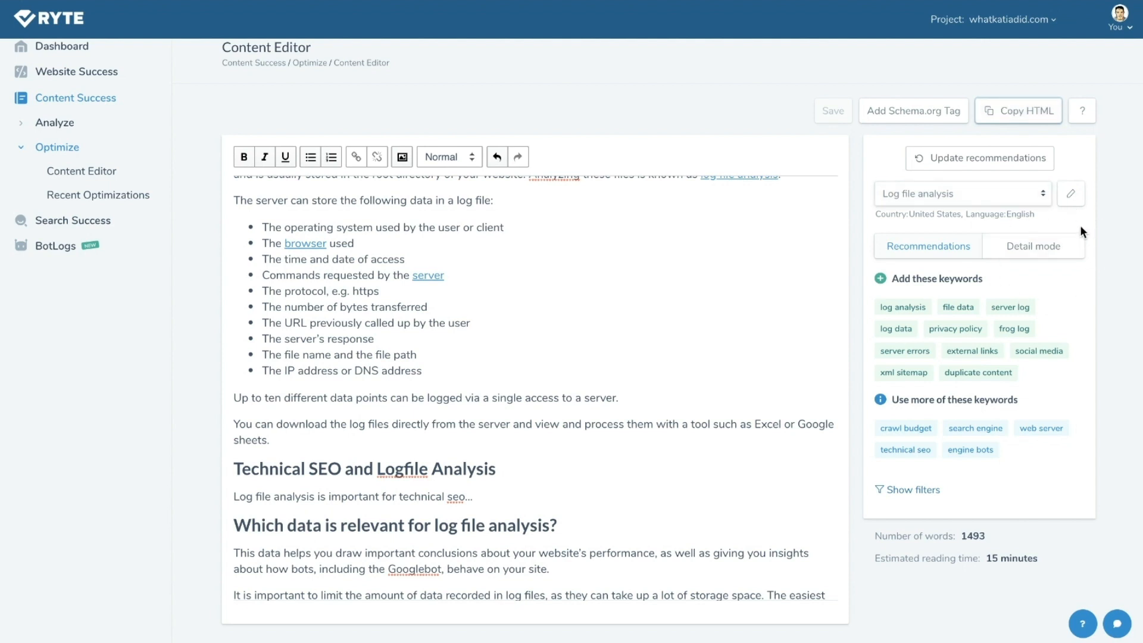